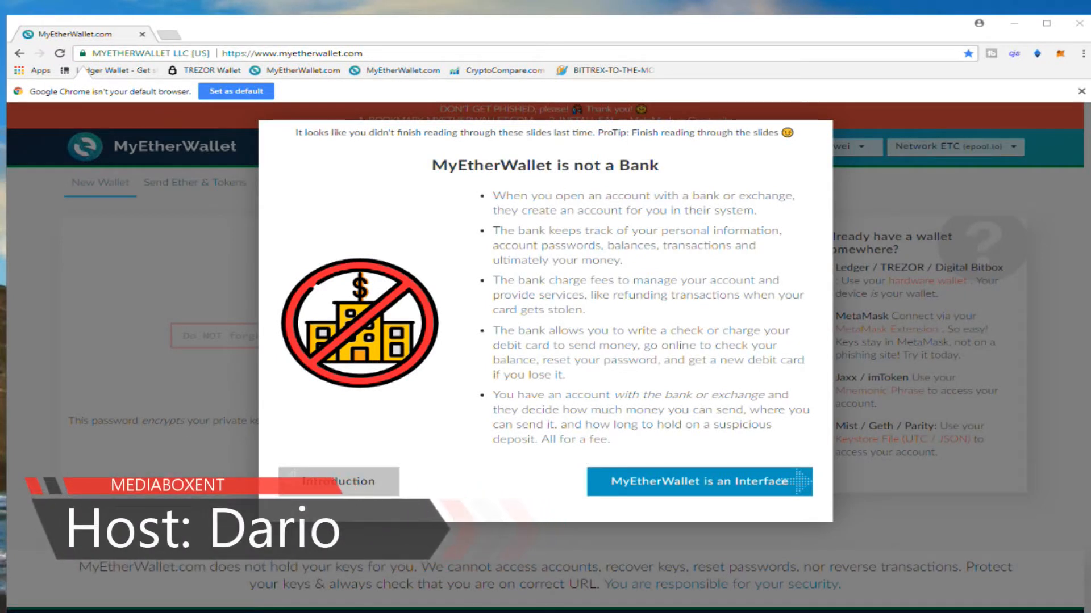
# Dismiss the 'MyEtherWallet is not a Bank' intro slides and select the page's URL to verify it
pyautogui.click(697, 481)
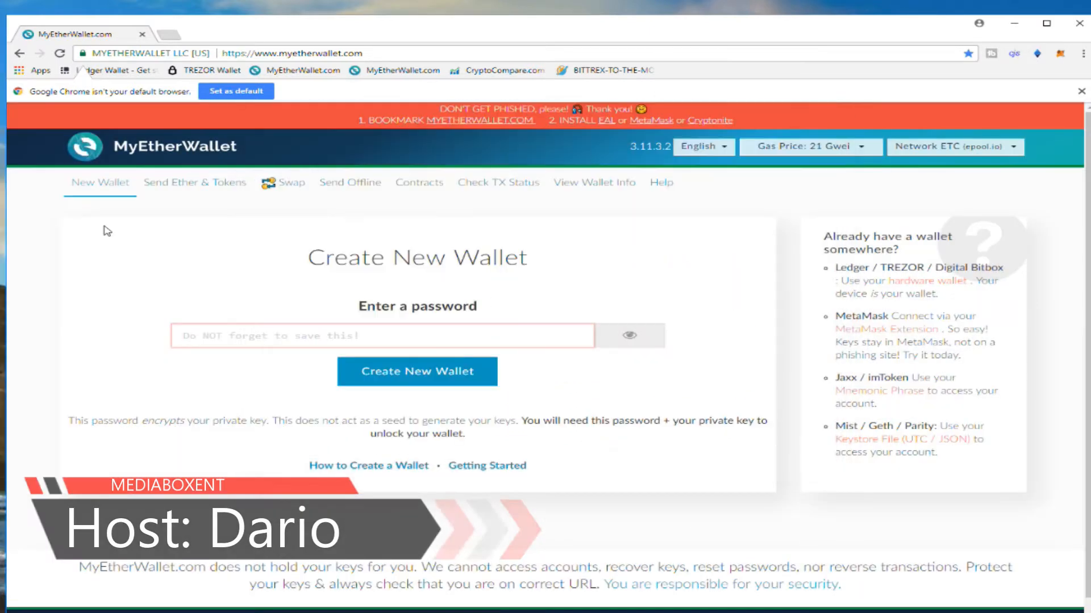
pyautogui.moveTo(219, 158)
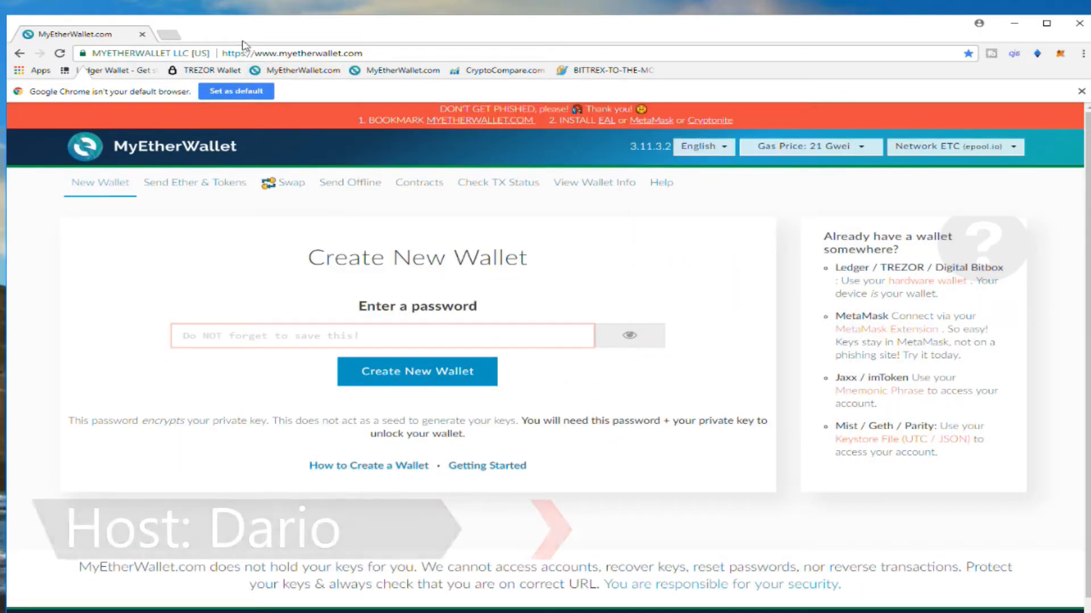
pyautogui.click(299, 53)
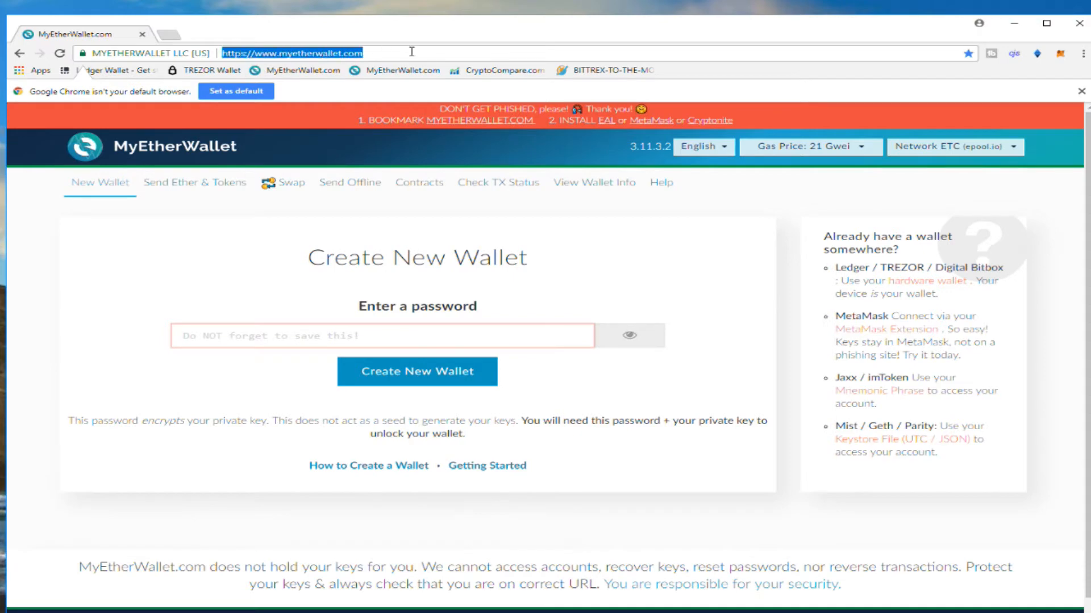
pyautogui.moveTo(330, 66)
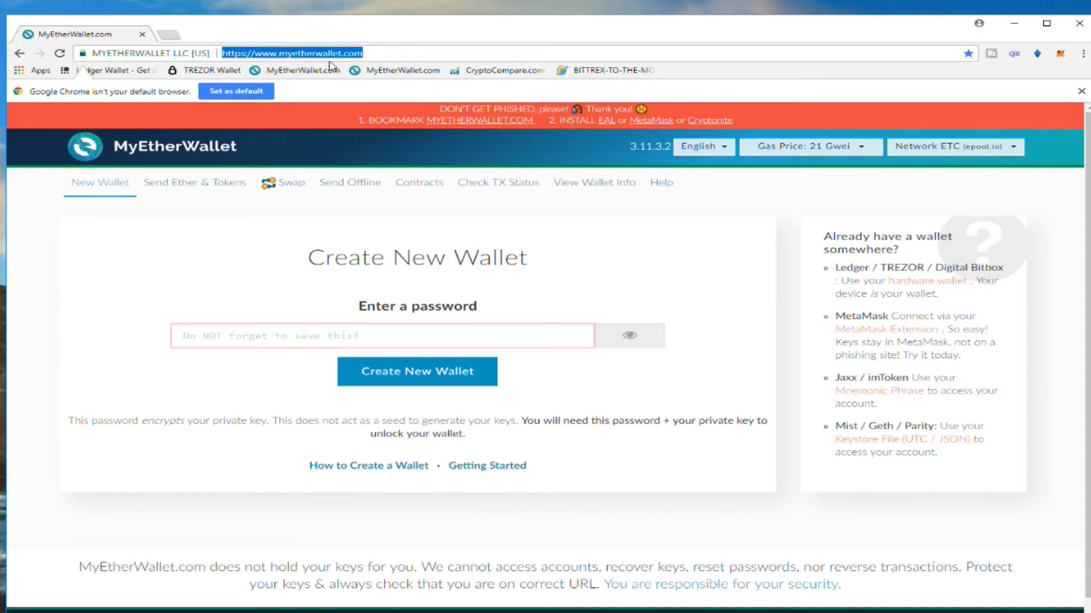
pyautogui.moveTo(233, 56)
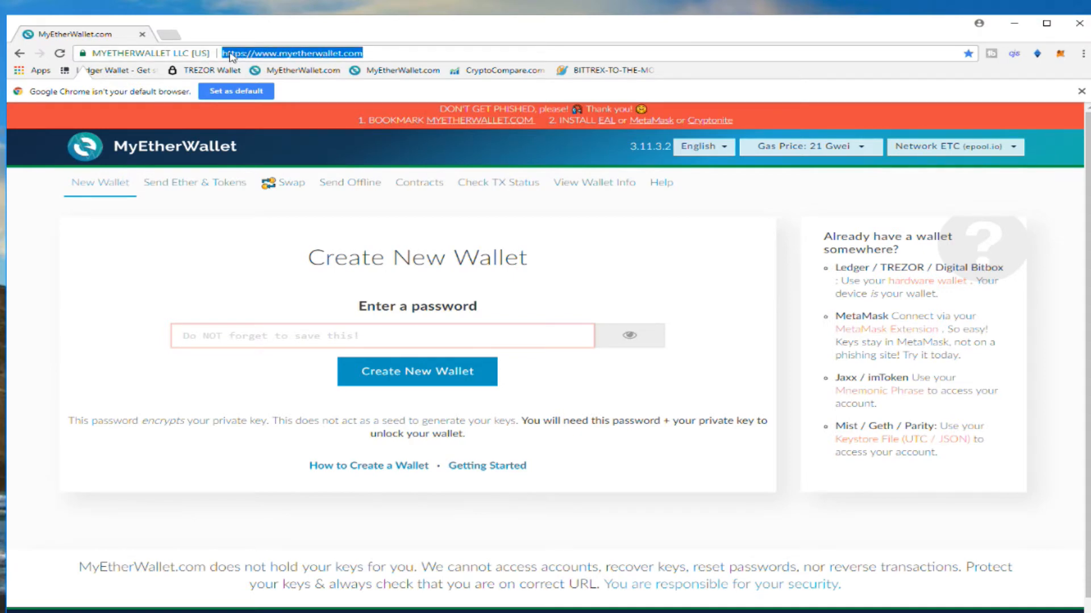
pyautogui.moveTo(300, 69)
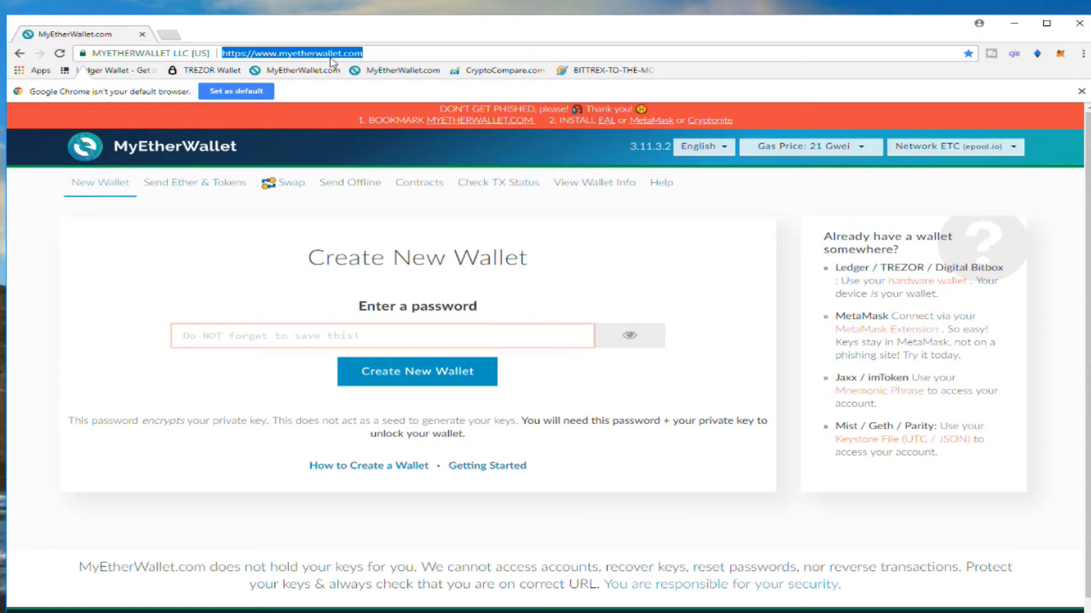
pyautogui.moveTo(221, 150)
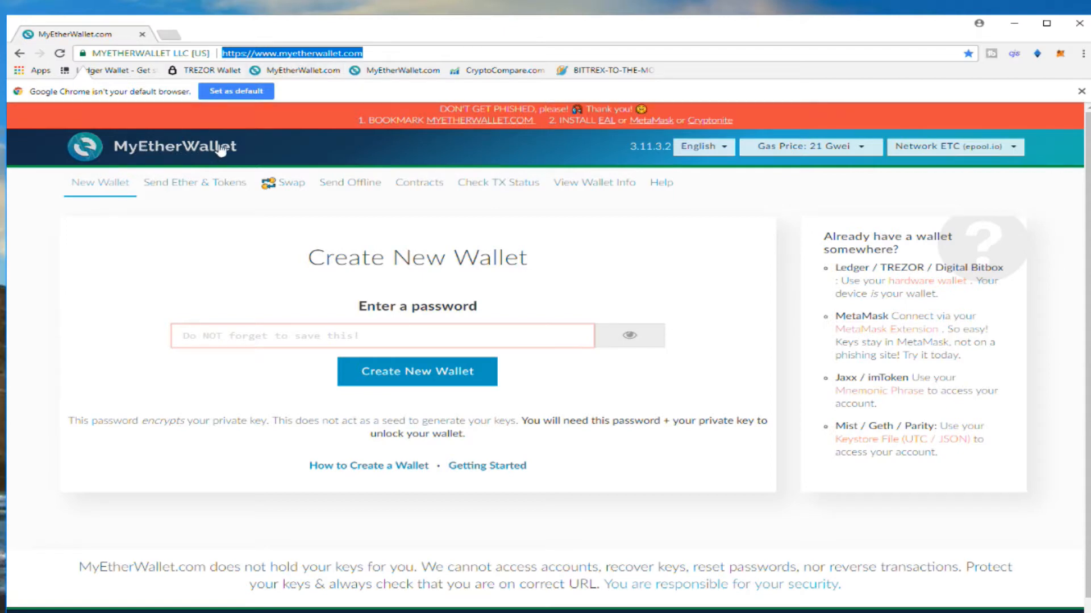
pyautogui.moveTo(263, 154)
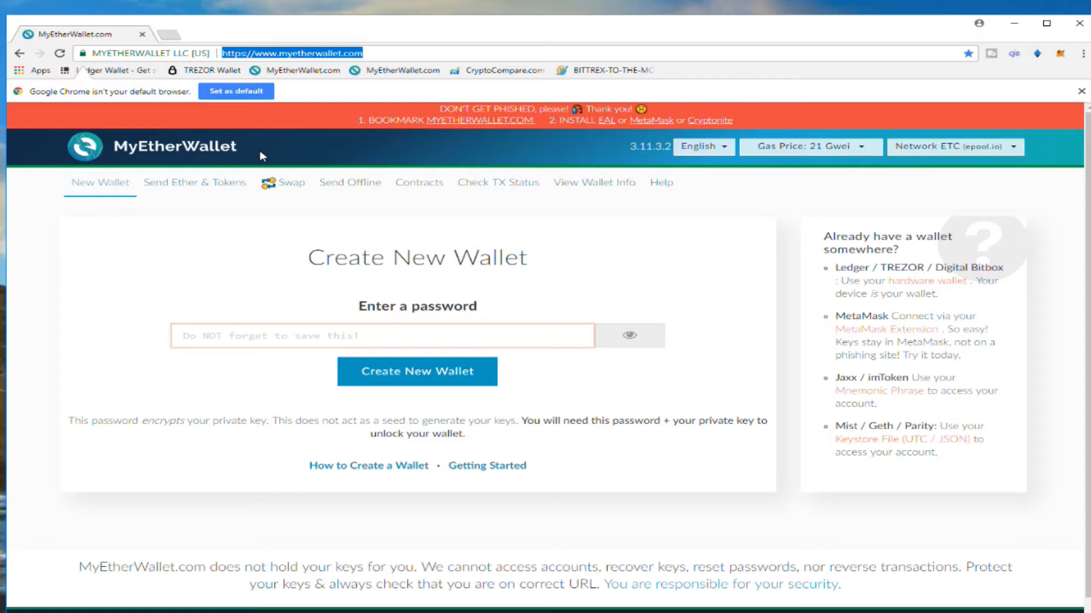
pyautogui.moveTo(155, 151)
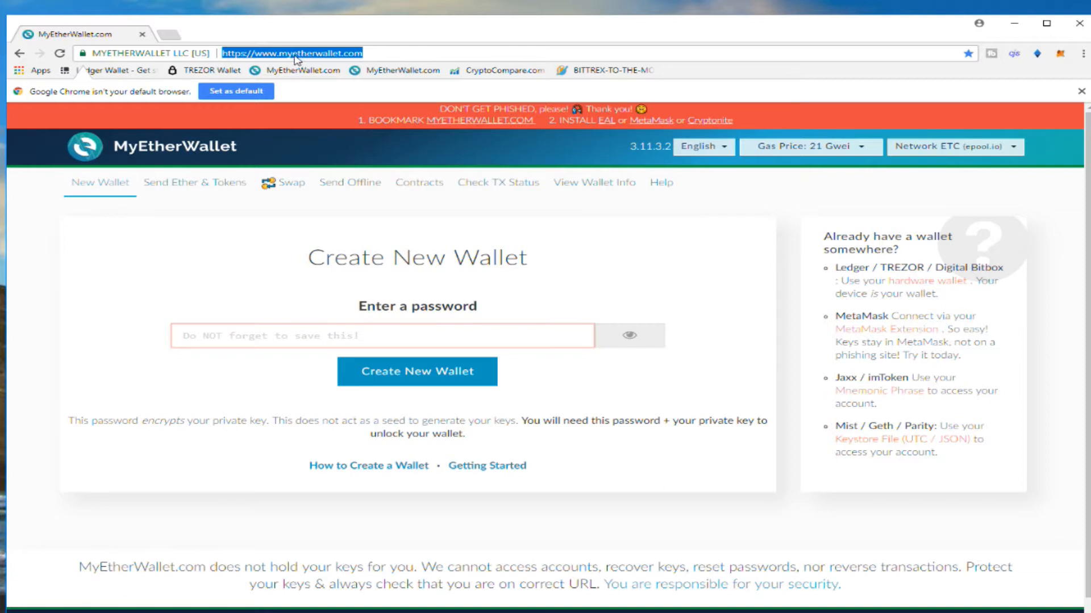
pyautogui.moveTo(277, 75)
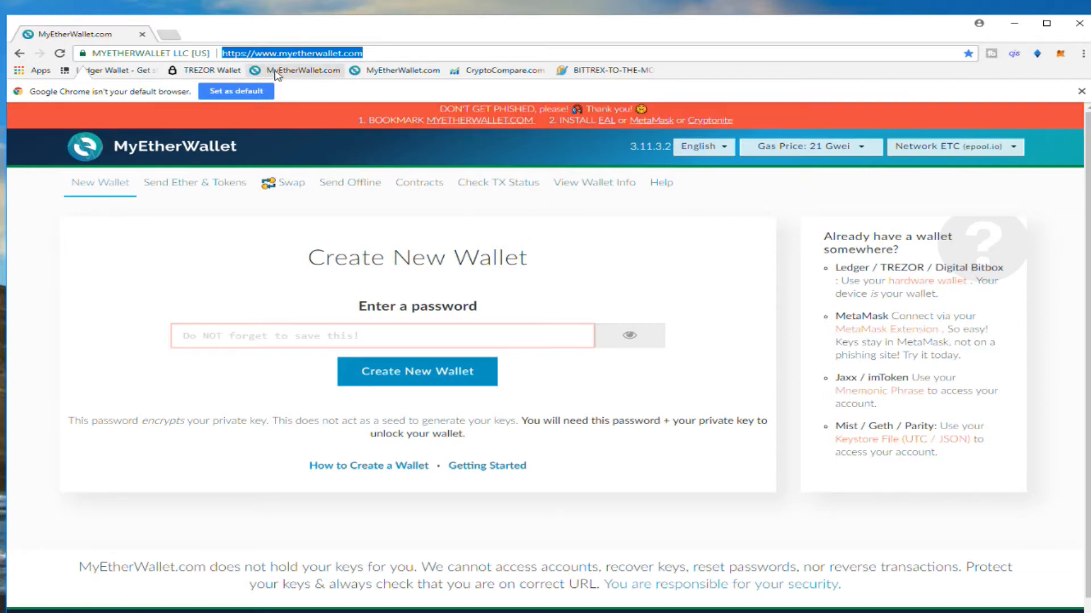
pyautogui.moveTo(282, 99)
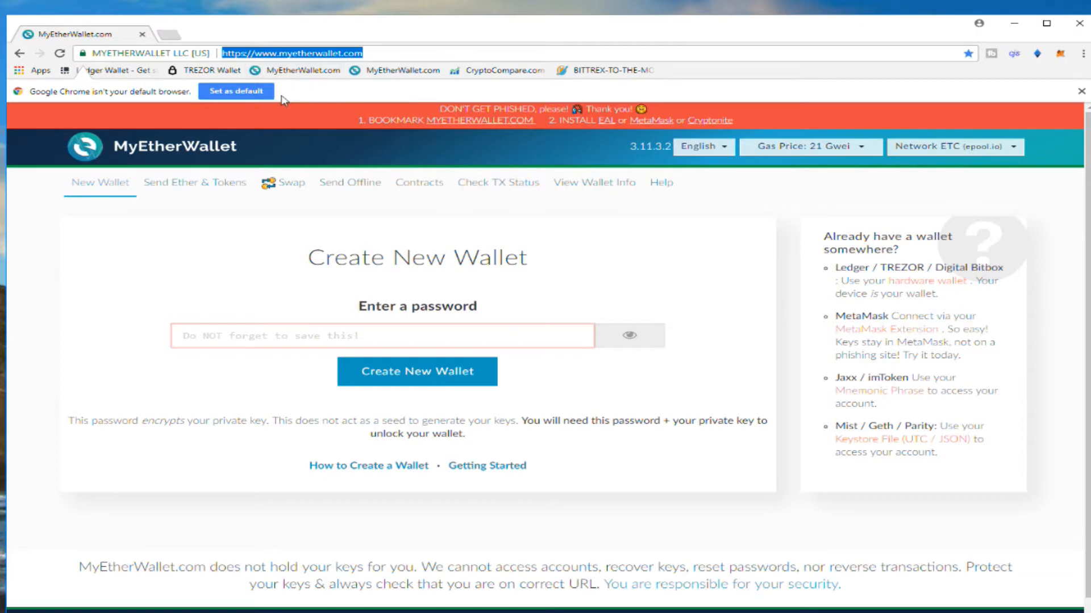
pyautogui.scroll(-3)
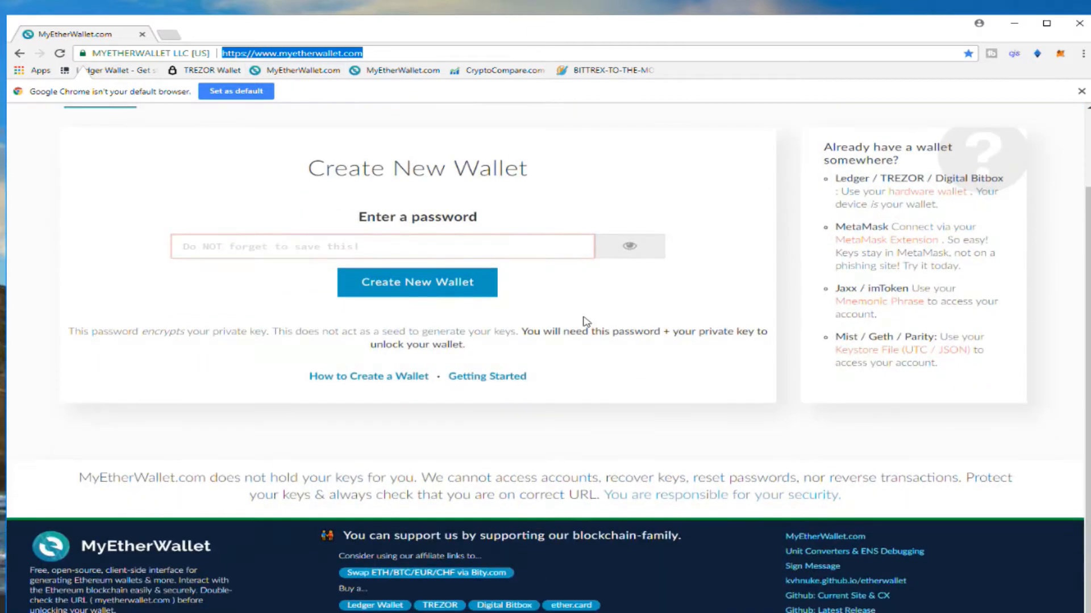
pyautogui.moveTo(433, 389)
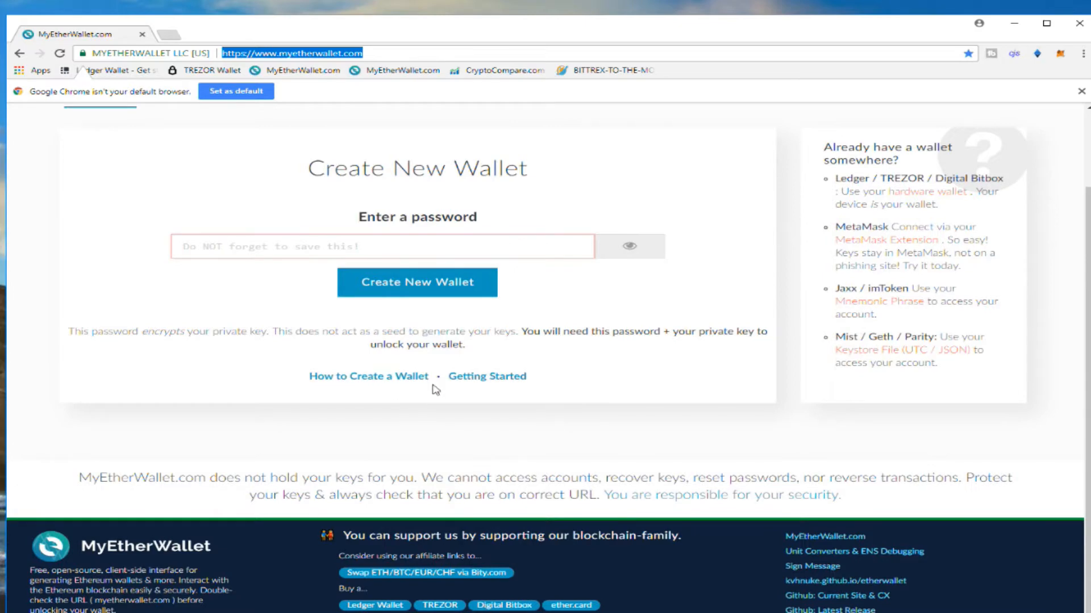
pyautogui.scroll(3)
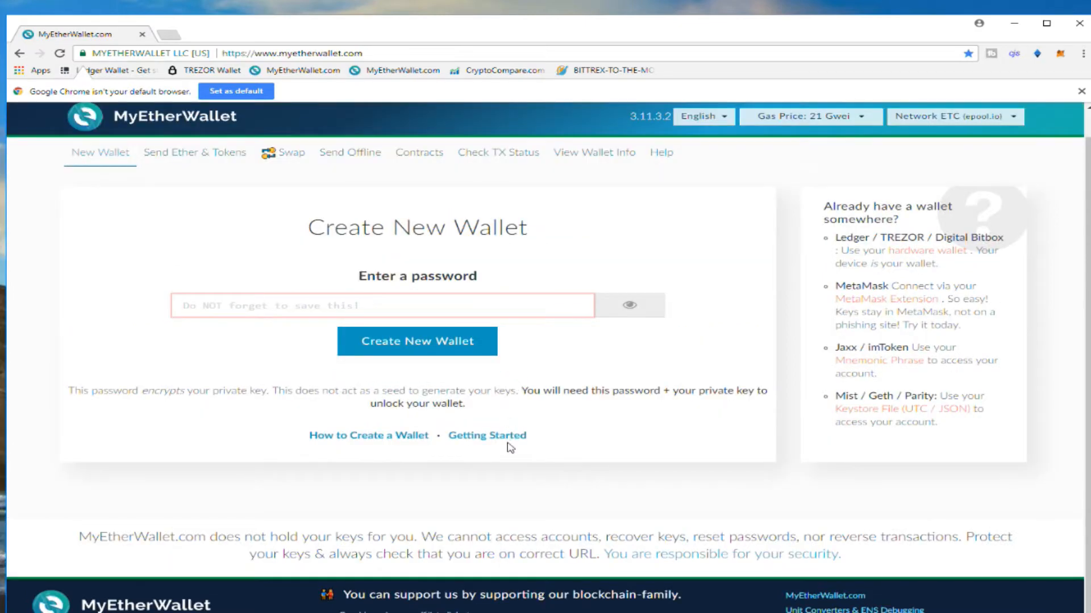
# Read through the Getting Started guide, then open 'How to run MEW Offline / Locally'
pyautogui.click(487, 436)
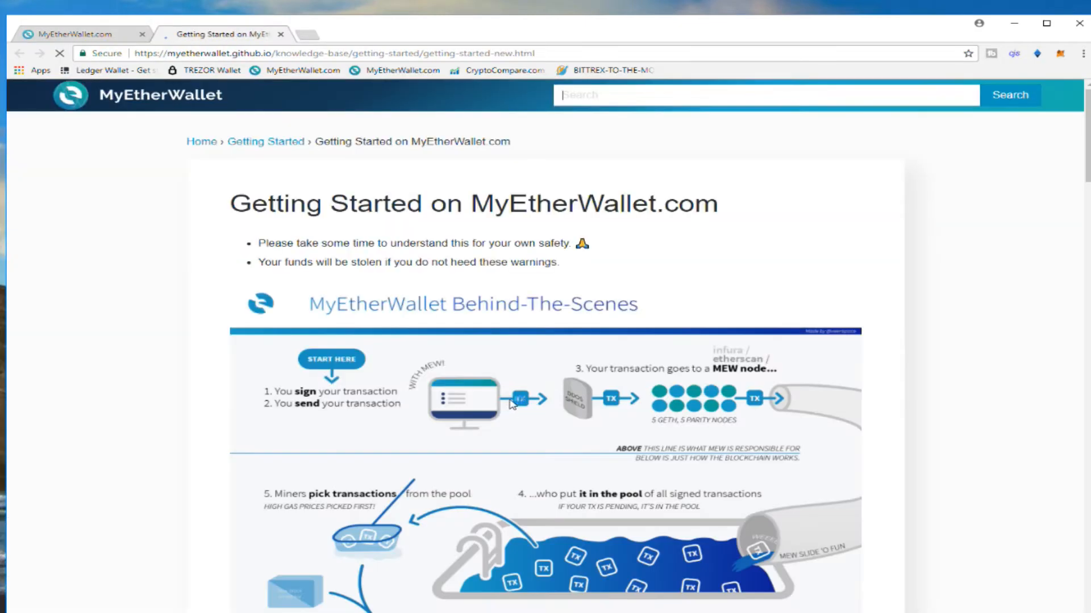
pyautogui.scroll(-3)
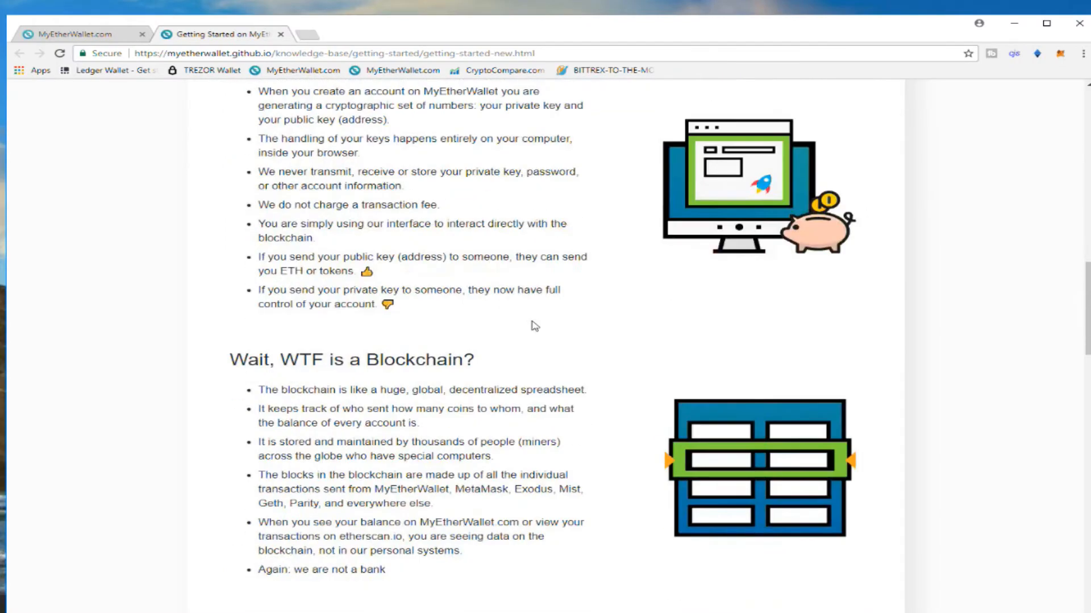
pyautogui.scroll(-3)
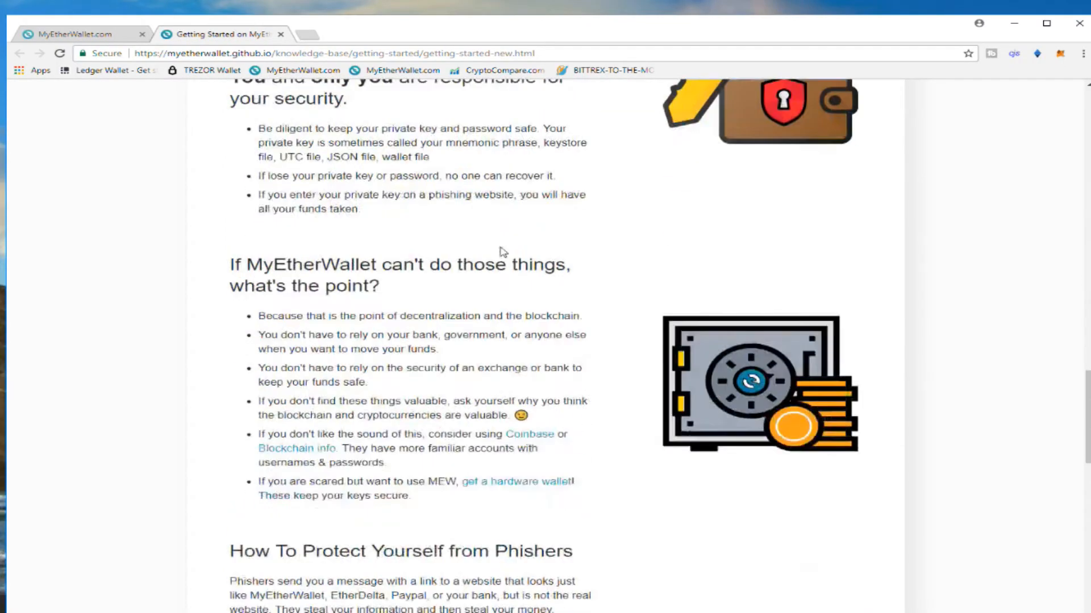
pyautogui.scroll(-3)
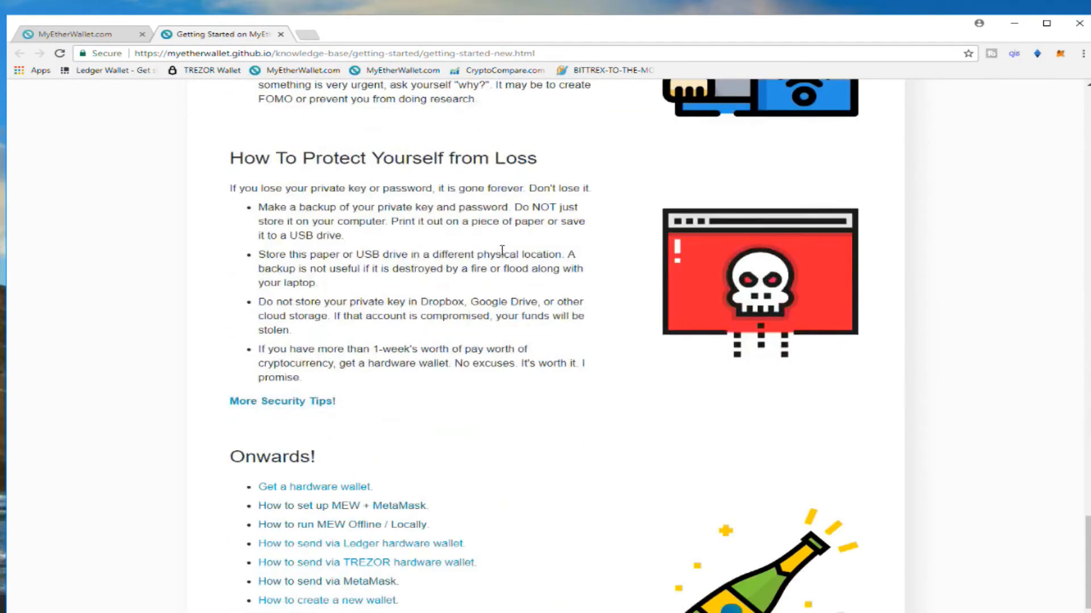
pyautogui.scroll(-3)
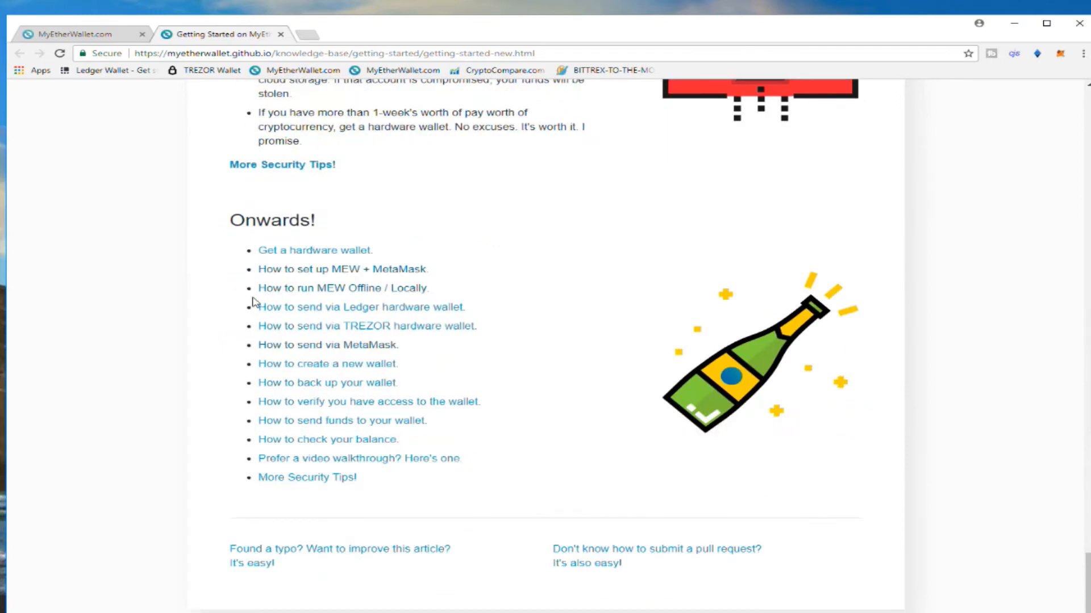
pyautogui.moveTo(348, 297)
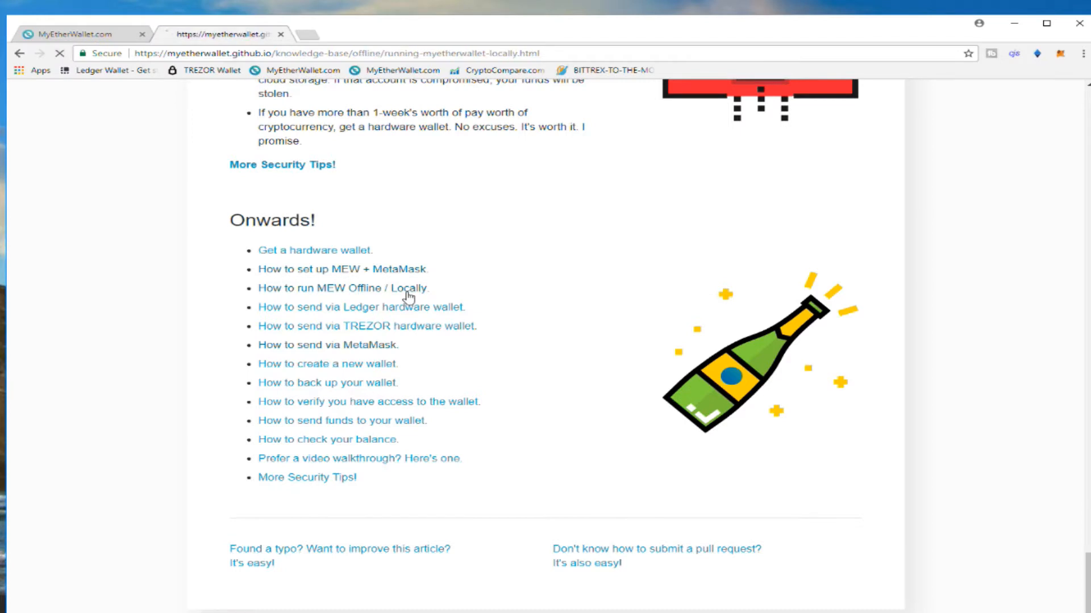
pyautogui.click(340, 288)
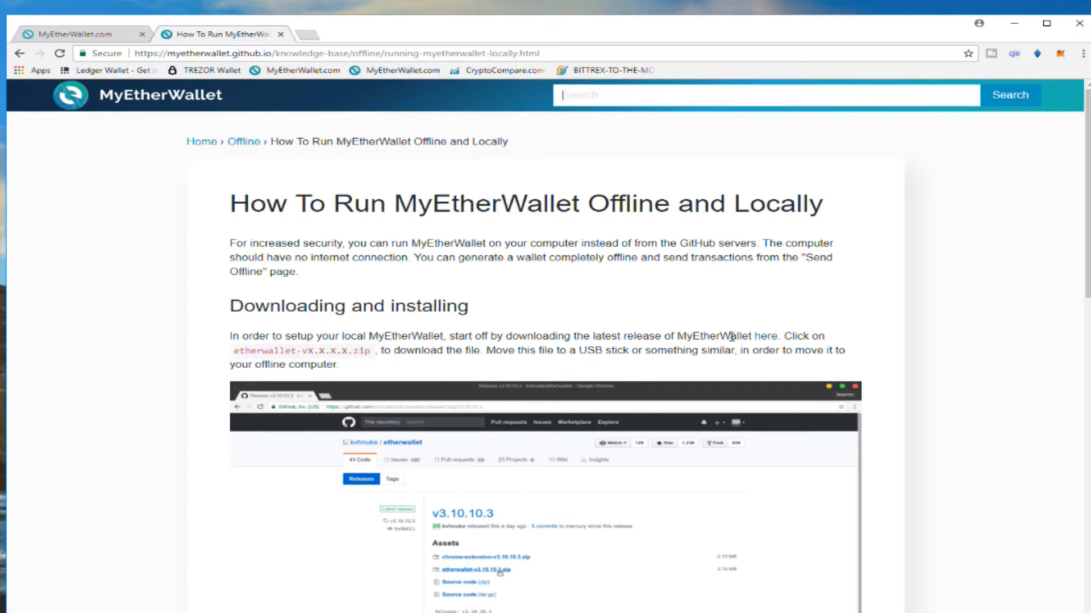
pyautogui.moveTo(707, 341)
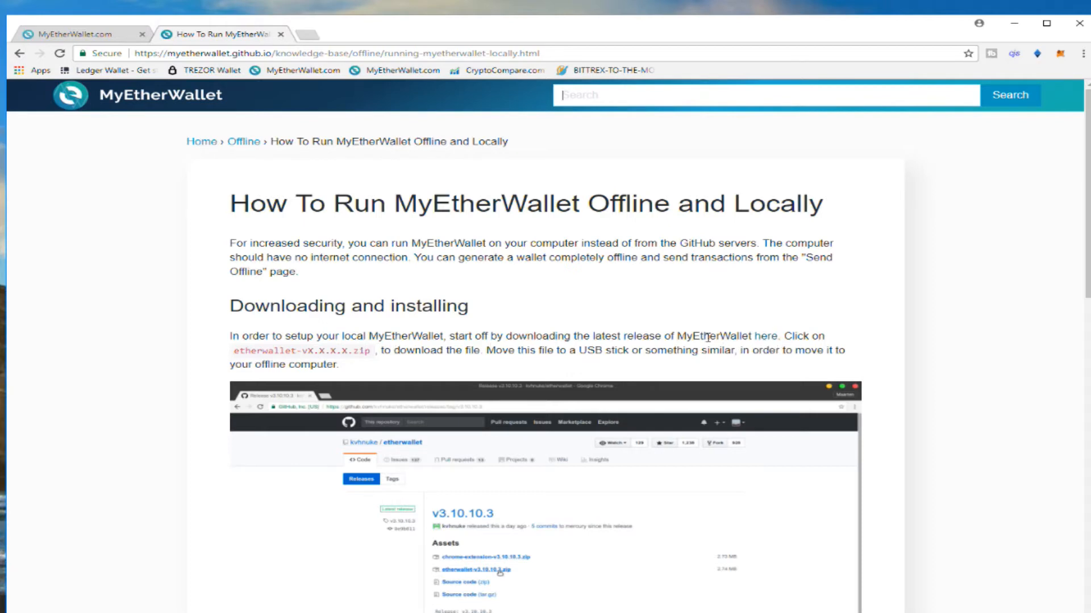
# Open the kvhnuke/etherwallet v3.11.3.2 release page listing etherwallet-v3.11.3.2.zip
pyautogui.doubleClick(708, 336)
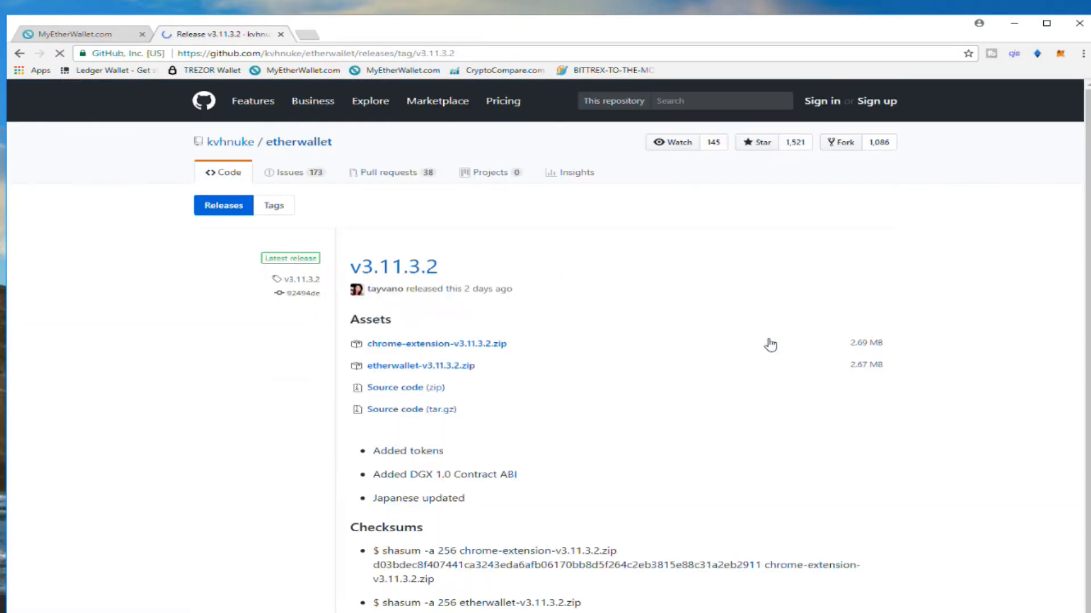
pyautogui.moveTo(337, 303)
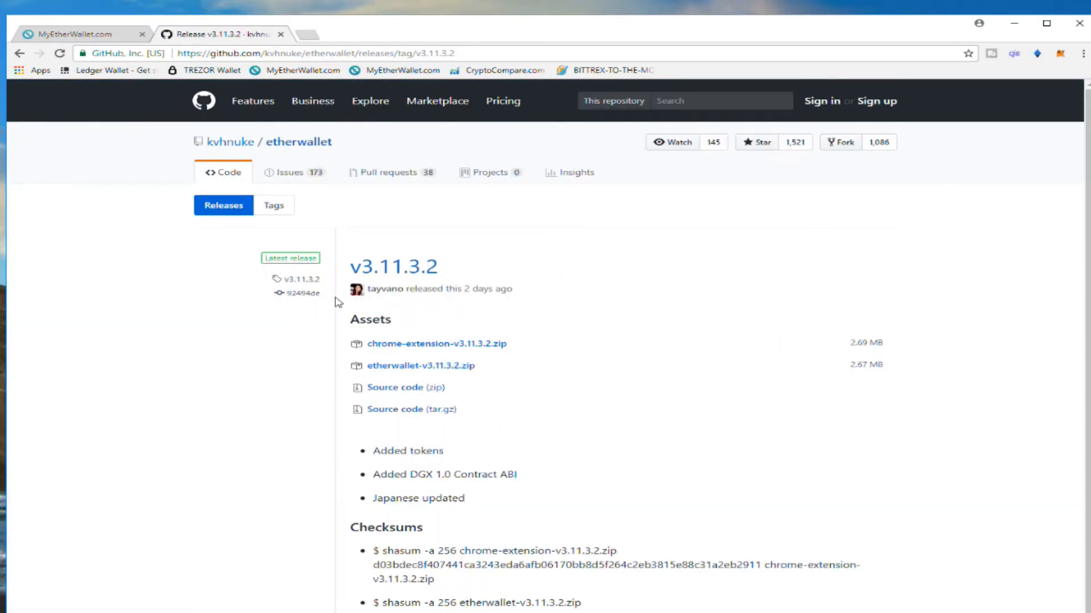
pyautogui.moveTo(406, 268)
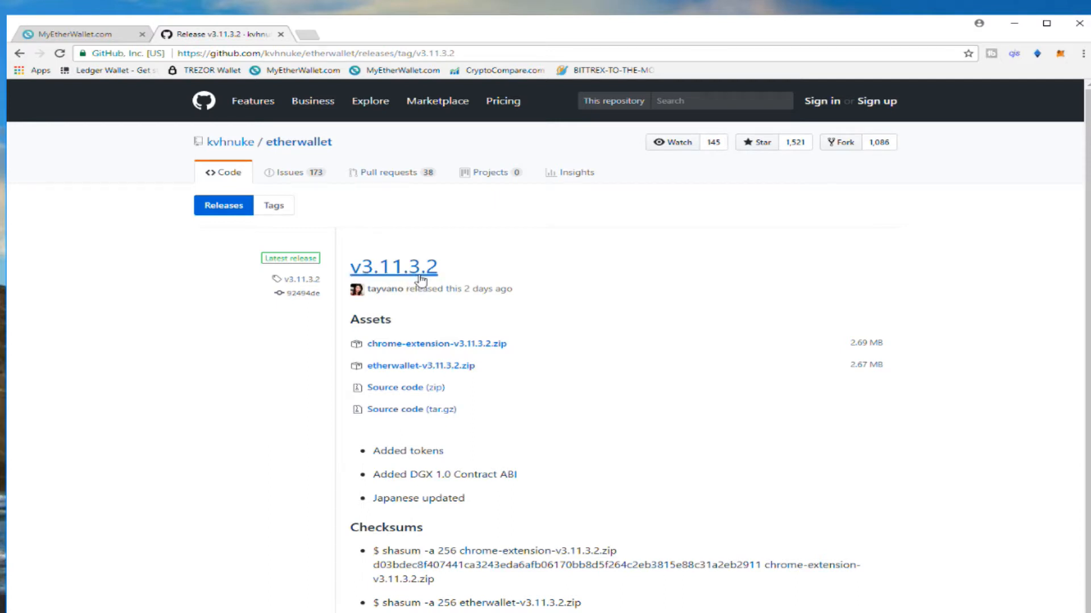
pyautogui.moveTo(451, 273)
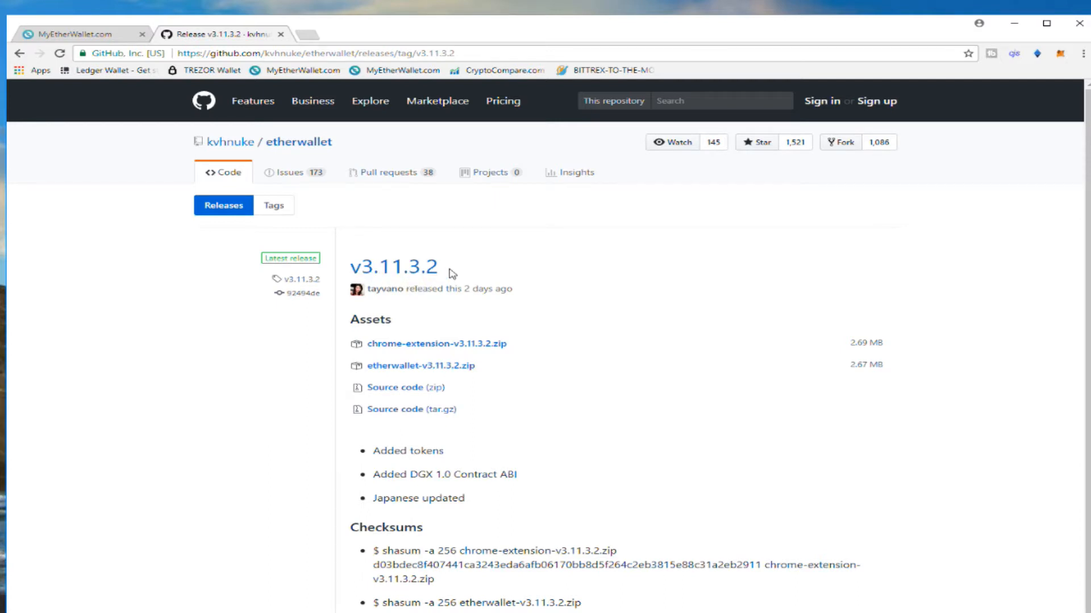
pyautogui.moveTo(419, 365)
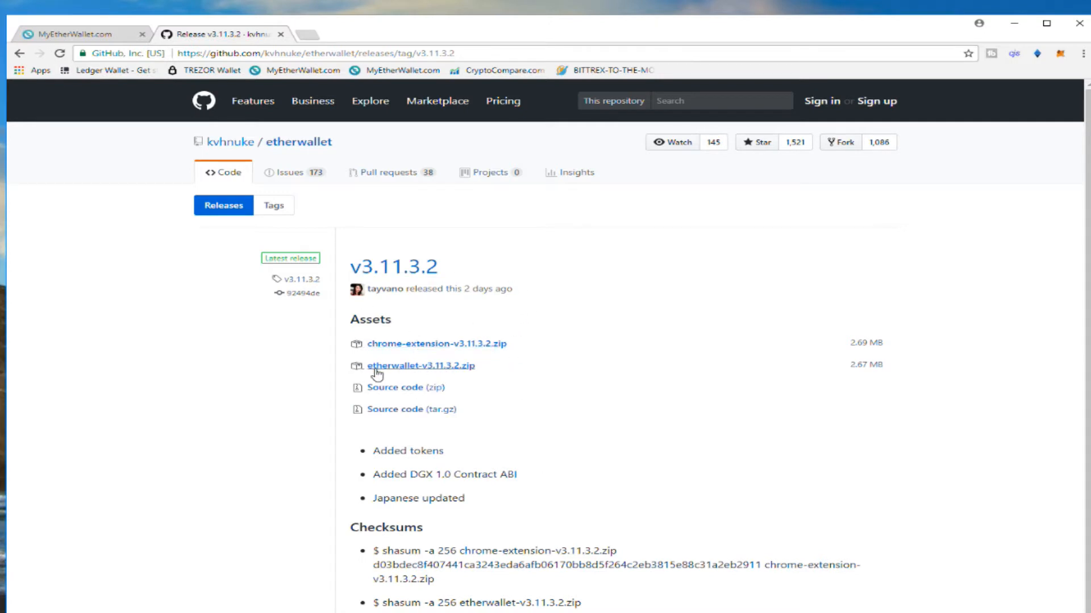
pyautogui.moveTo(482, 371)
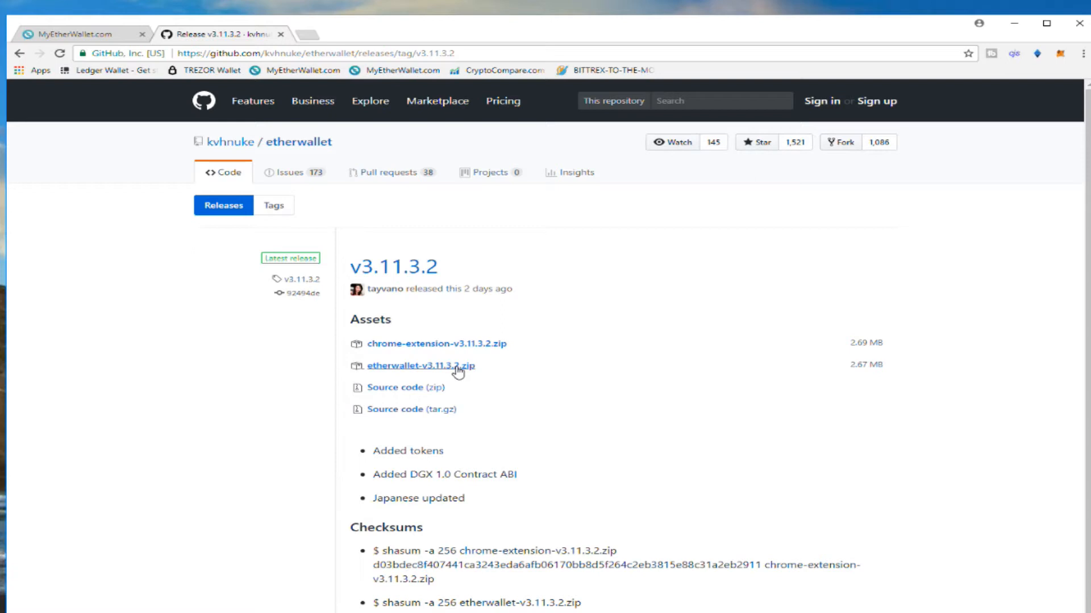
pyautogui.moveTo(497, 244)
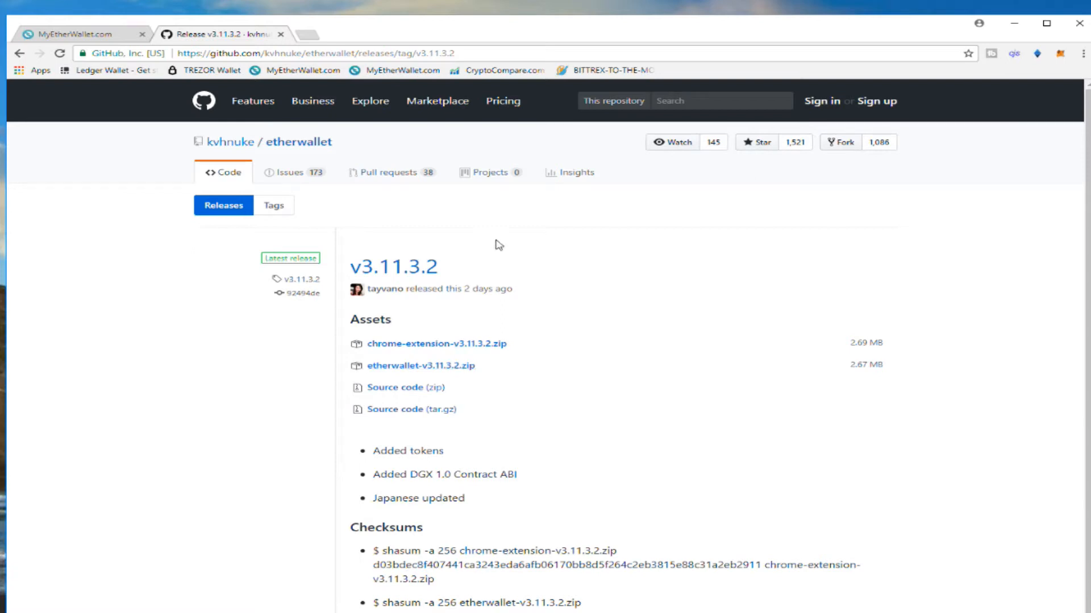
pyautogui.moveTo(1010, 24)
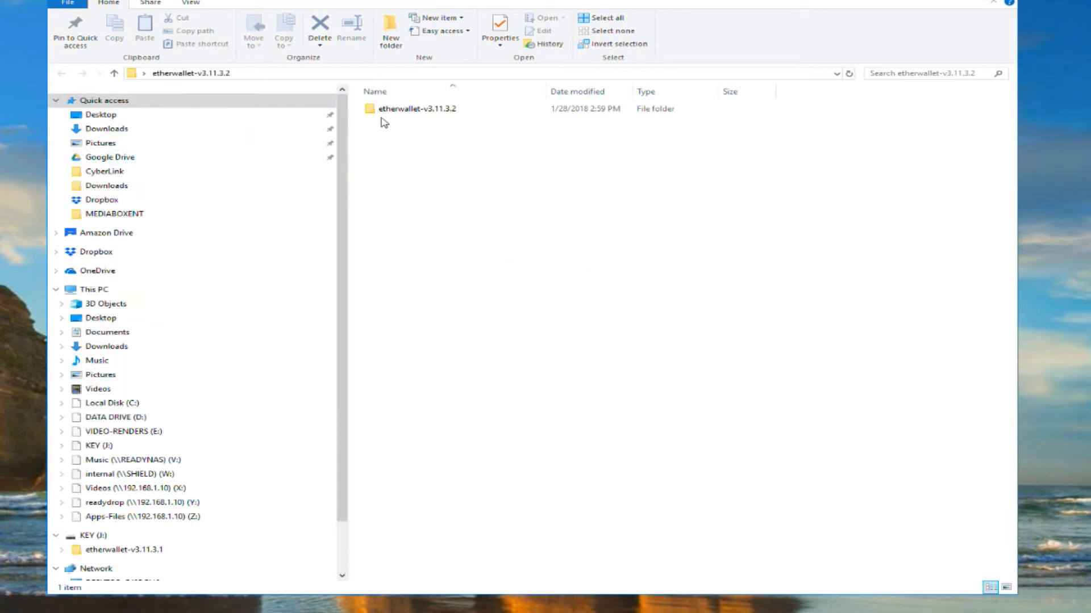
# Open the extracted etherwallet-v3.11.3.2 folder and select index.html
pyautogui.doubleClick(417, 108)
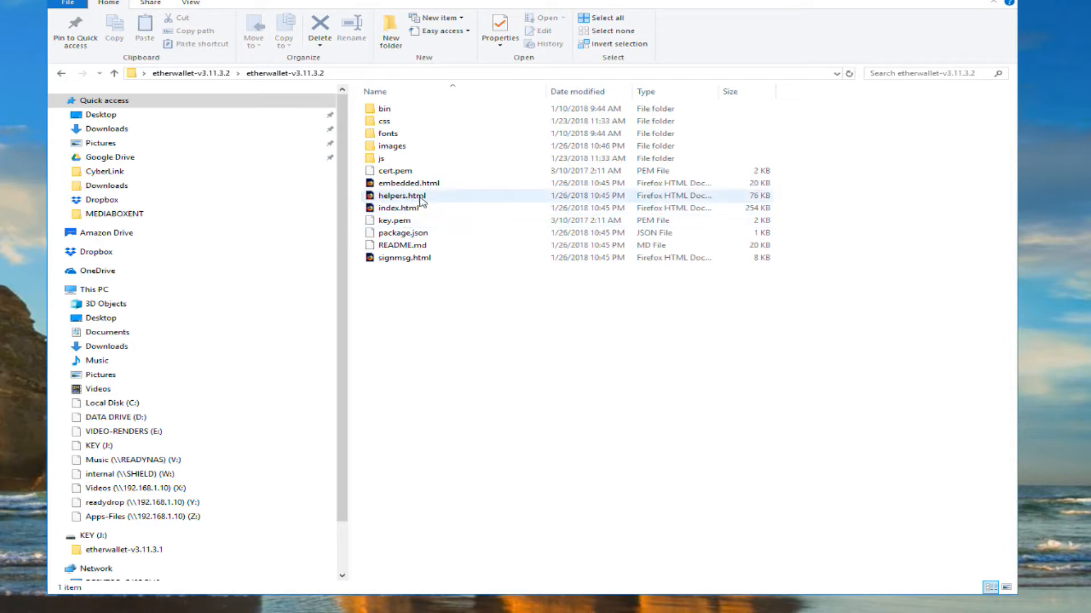
pyautogui.click(400, 207)
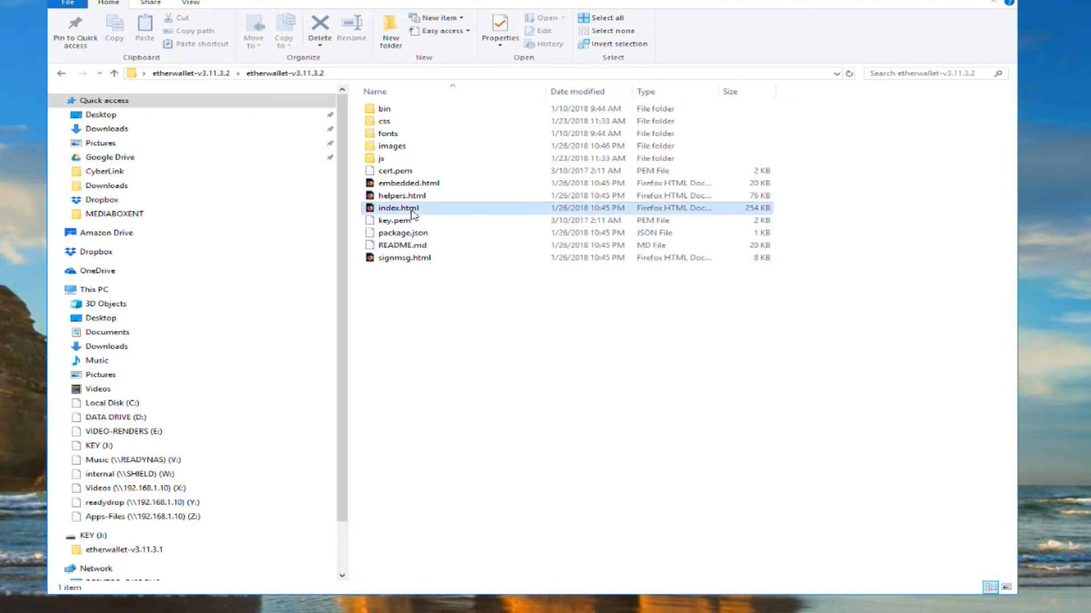
# Launch the local index.html in Chrome and dismiss the welcome slides
pyautogui.doubleClick(398, 208)
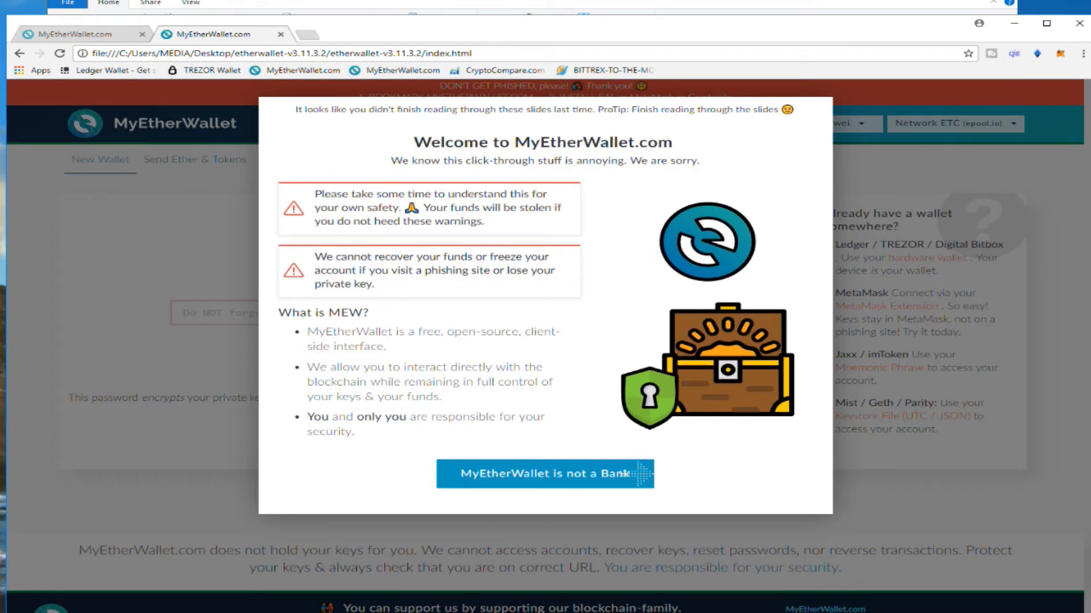
pyautogui.moveTo(473, 251)
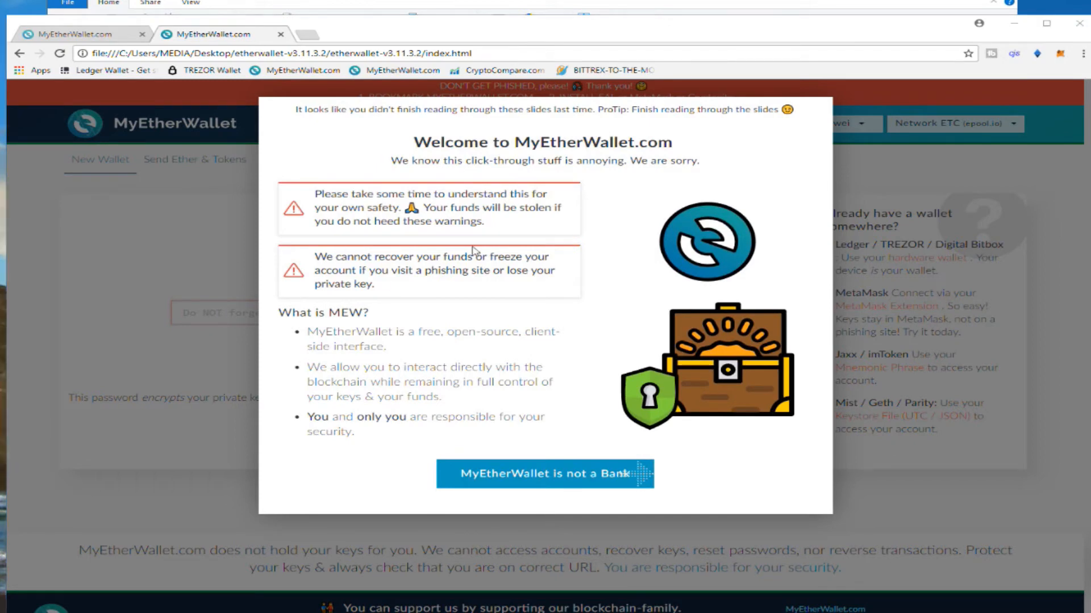
pyautogui.click(545, 473)
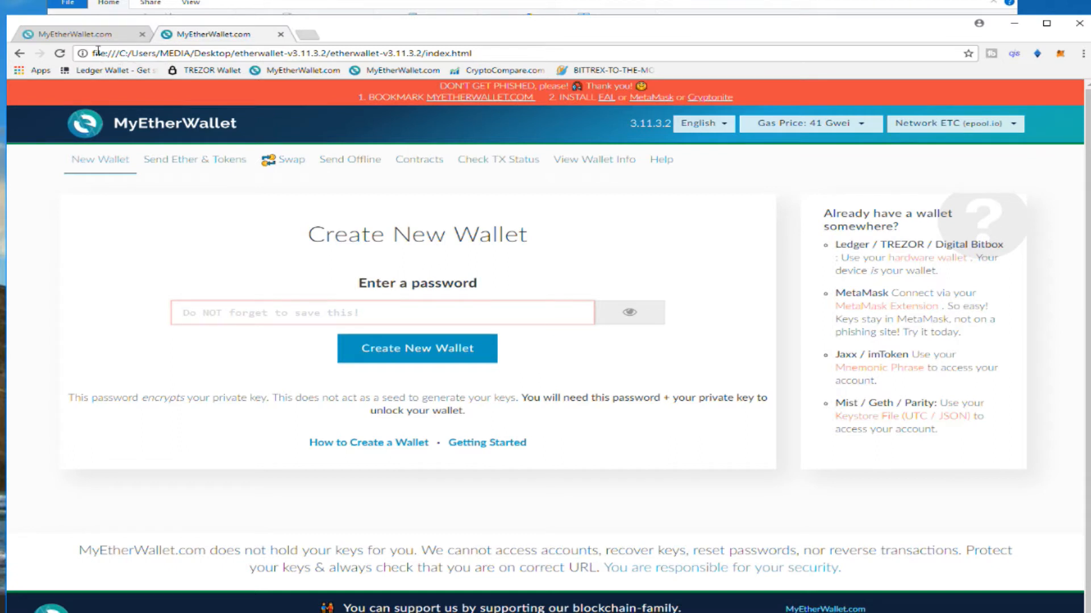
# Reveal the local file:/// URL of the wallet and open a new browser tab
pyautogui.click(278, 53)
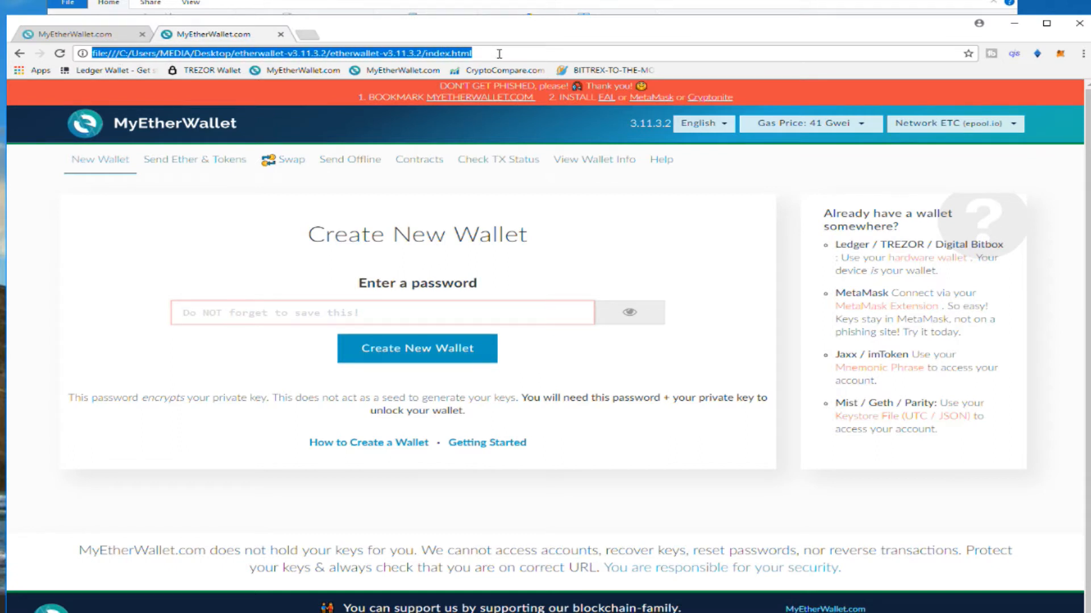
pyautogui.moveTo(157, 70)
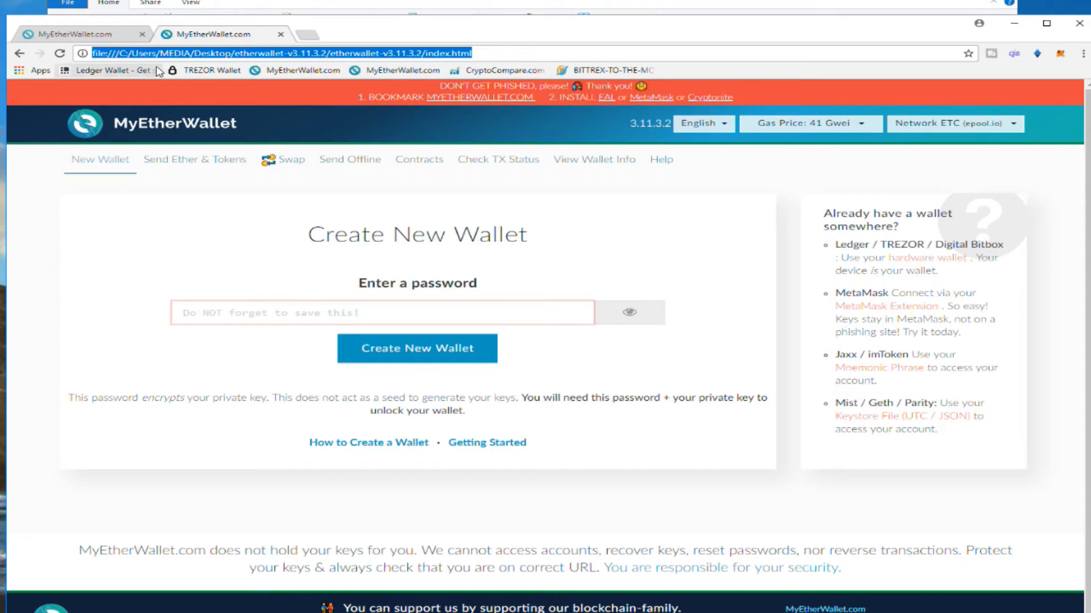
pyautogui.moveTo(317, 37)
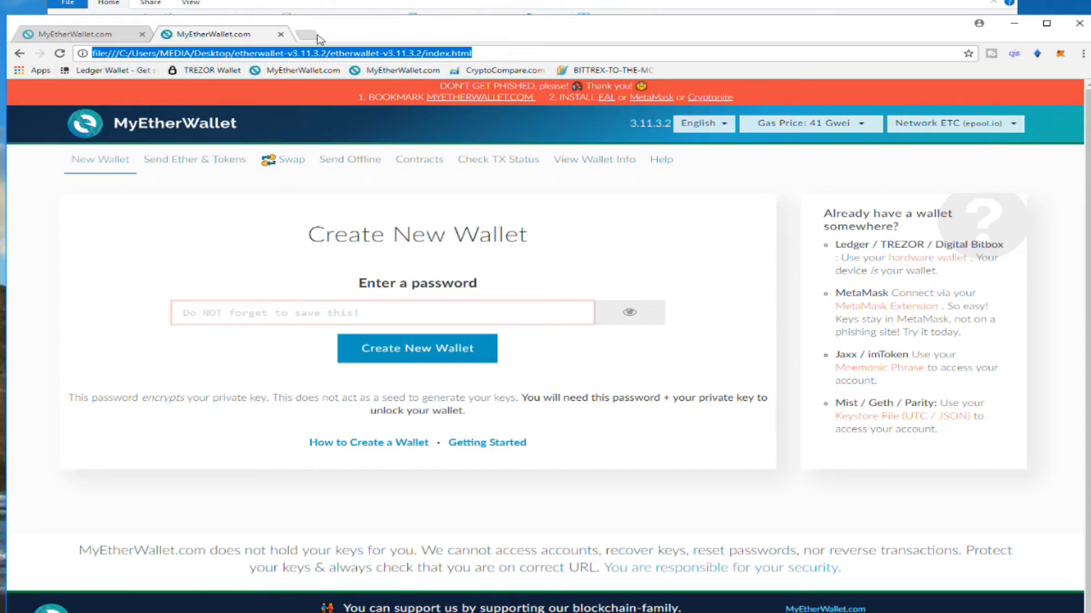
pyautogui.click(314, 34)
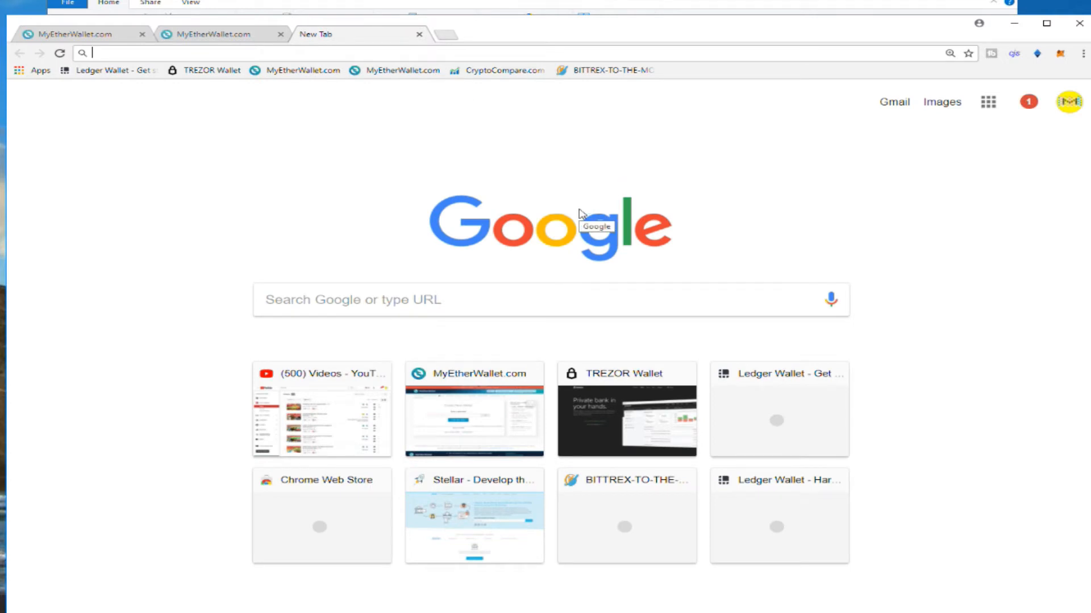
pyautogui.moveTo(617, 93)
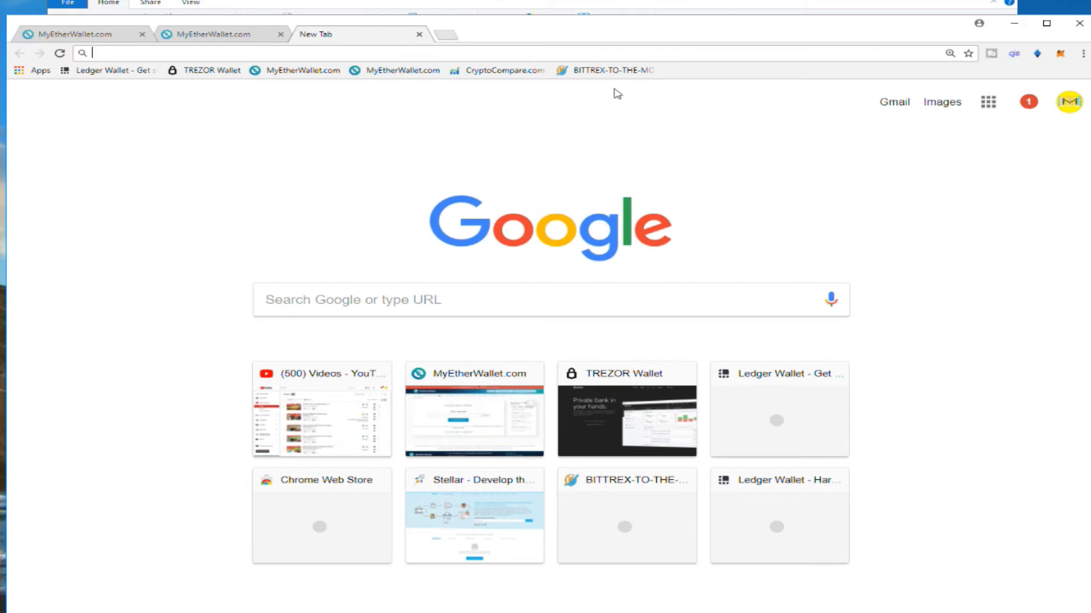
pyautogui.moveTo(566, 272)
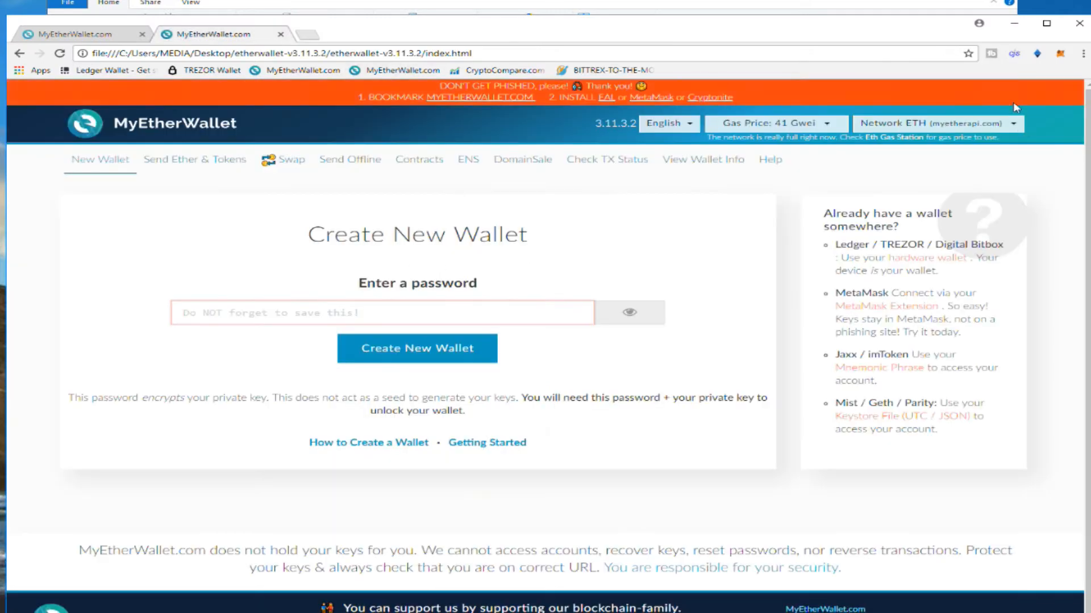
pyautogui.moveTo(965, 129)
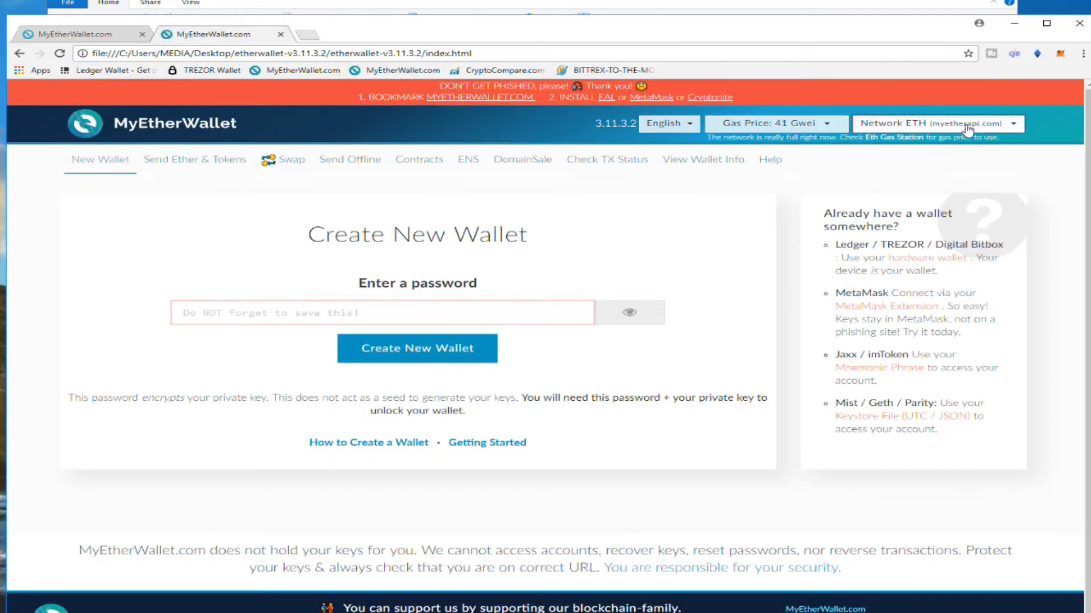
pyautogui.moveTo(957, 149)
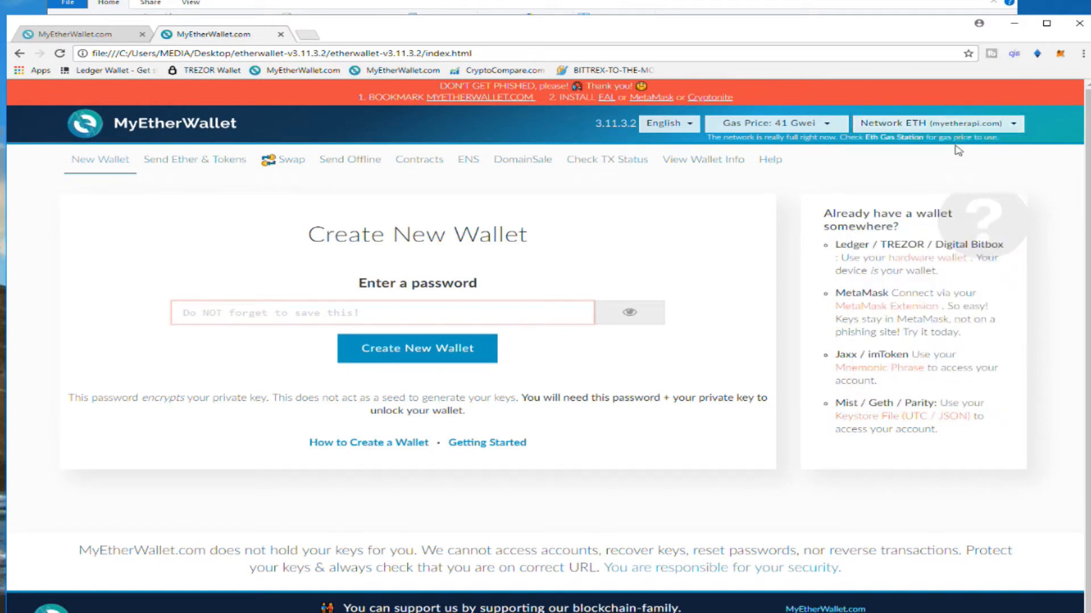
pyautogui.moveTo(624, 343)
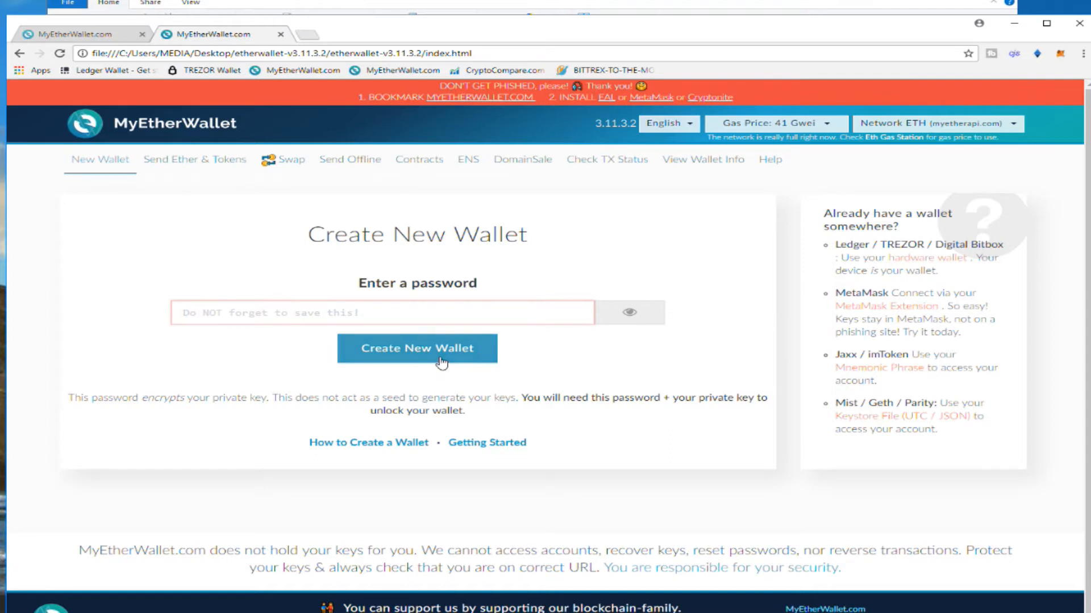
# Enter a password and create the new wallet
pyautogui.click(382, 312)
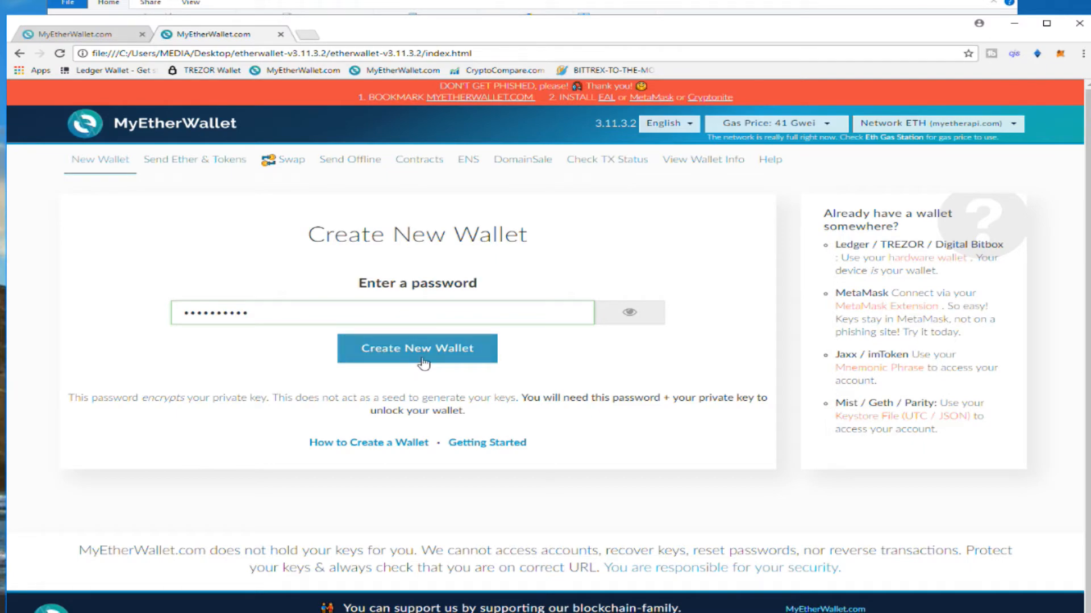
pyautogui.click(416, 348)
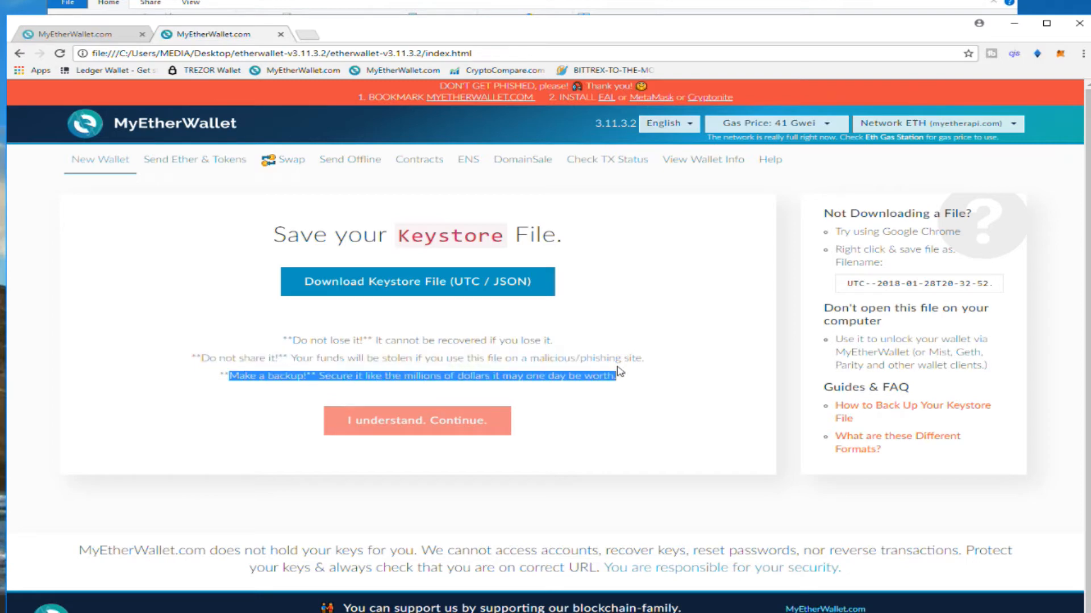
pyautogui.moveTo(405, 332)
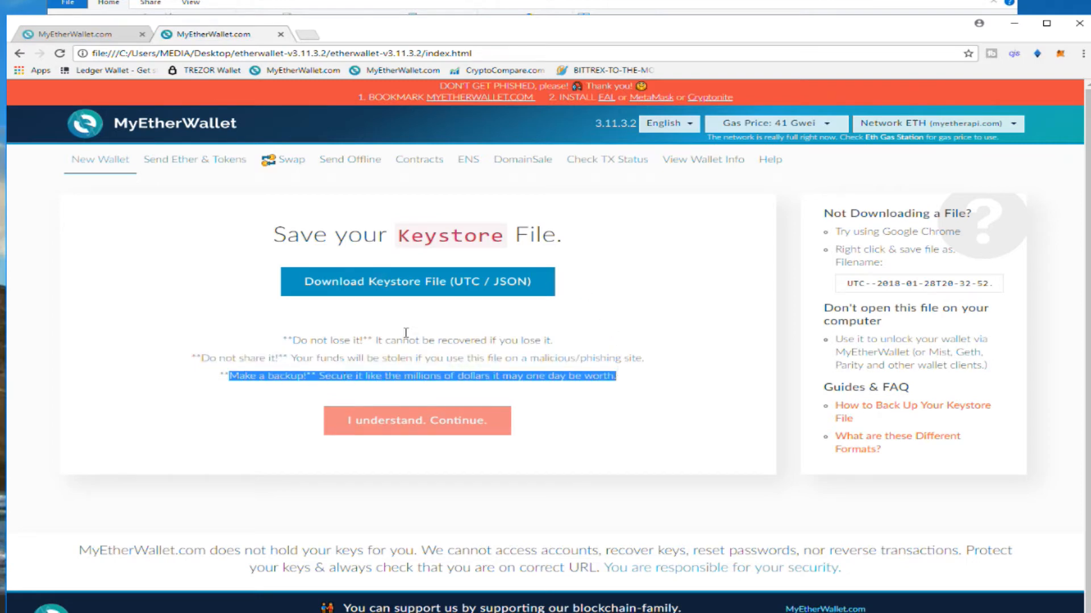
pyautogui.moveTo(425, 302)
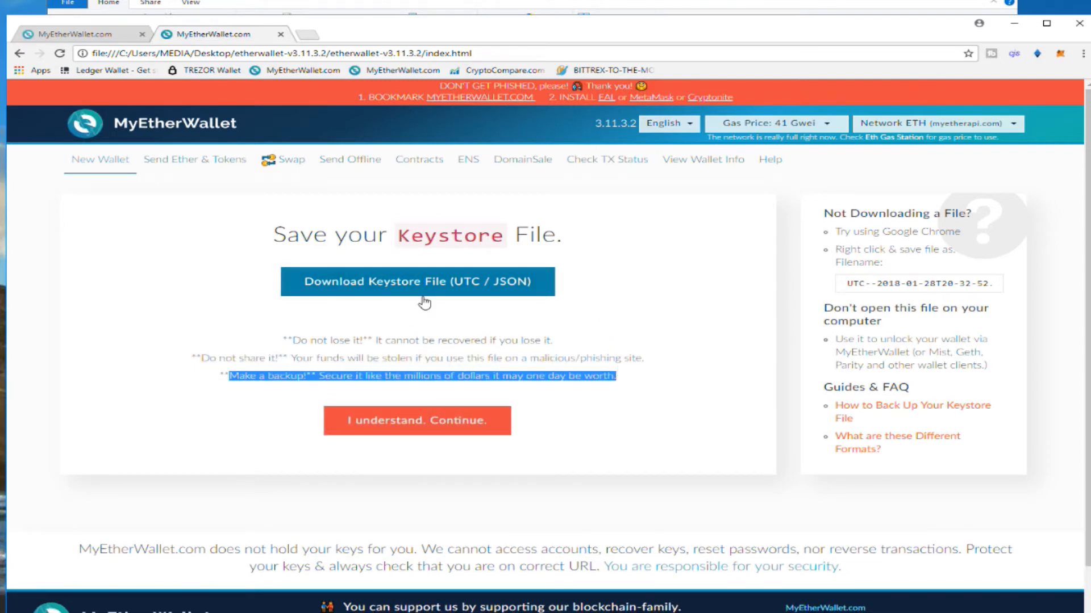
pyautogui.moveTo(426, 291)
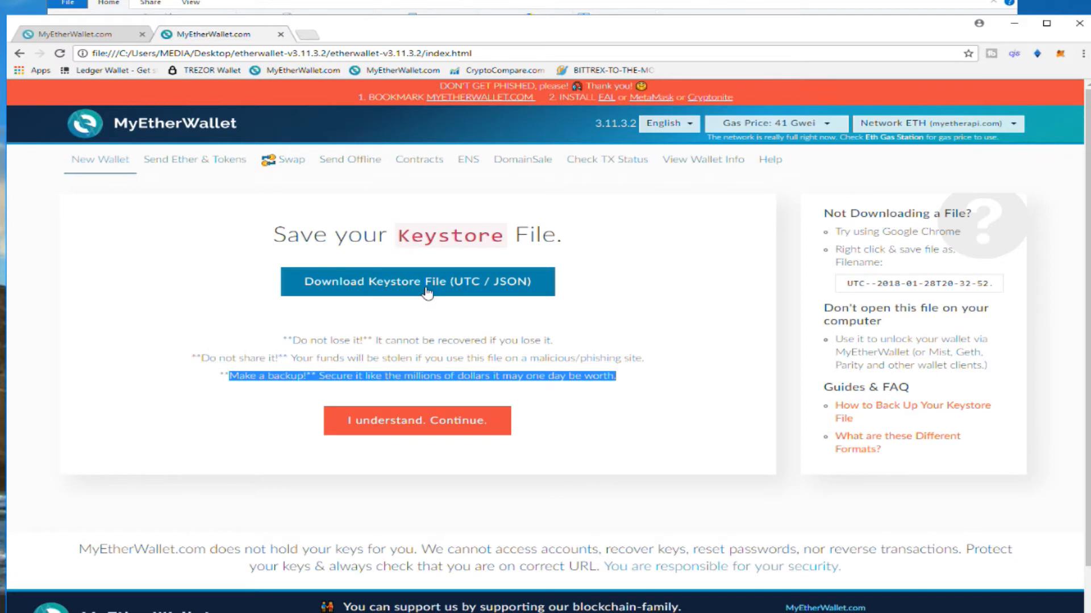
pyautogui.moveTo(417, 420)
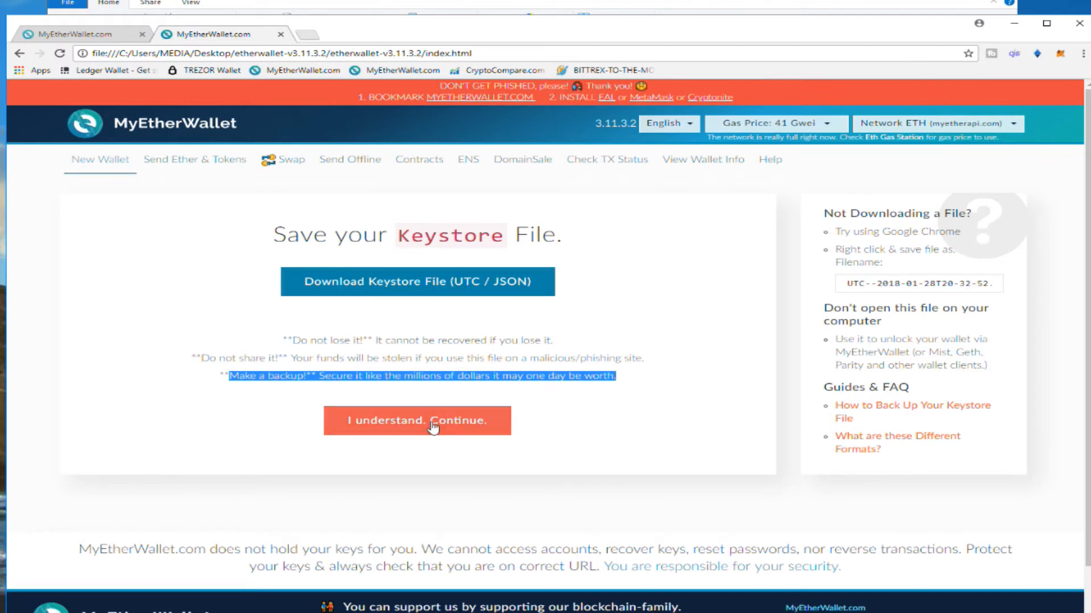
# Continue past the keystore warnings and private key page to open the paper wallet
pyautogui.click(416, 420)
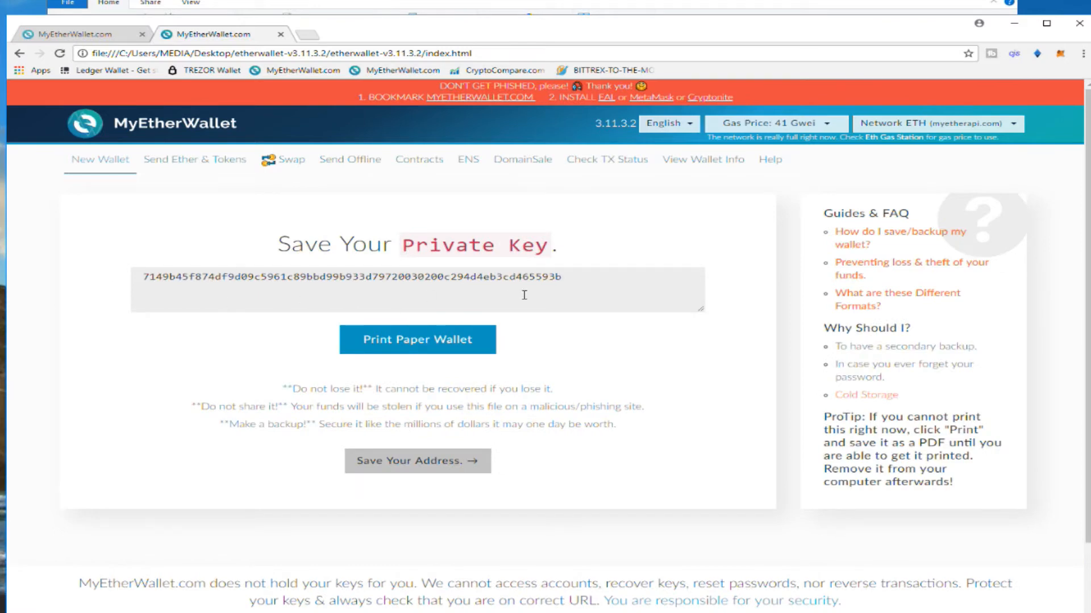
pyautogui.moveTo(452, 512)
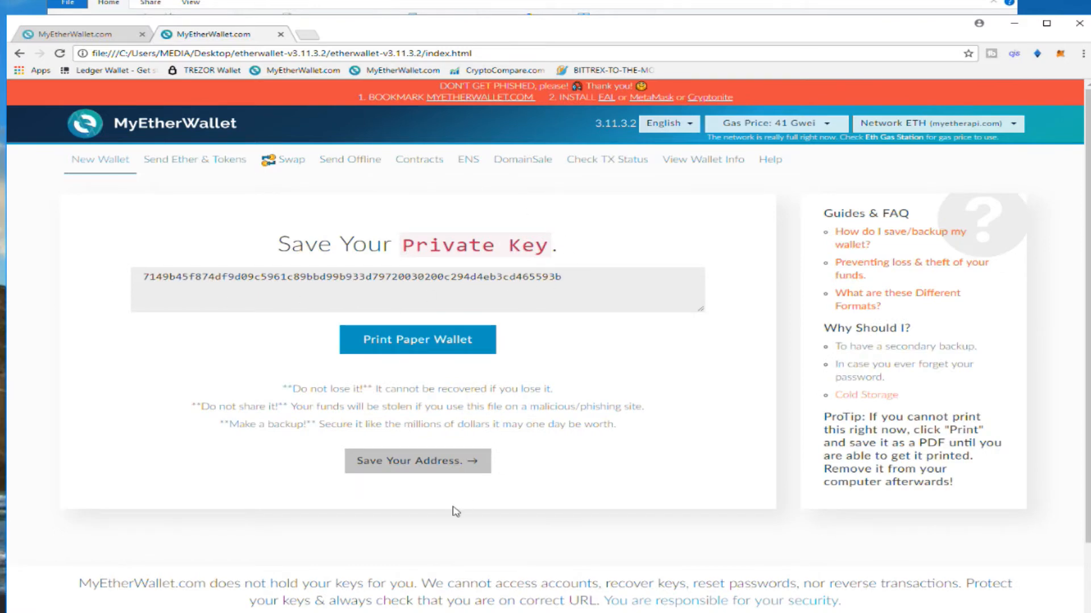
pyautogui.moveTo(418, 341)
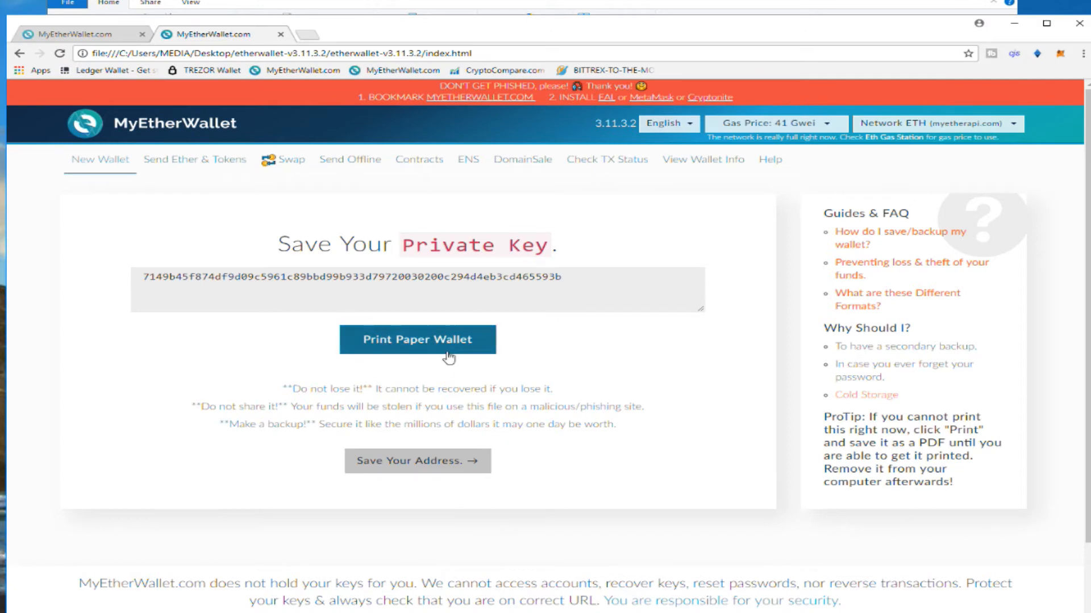
pyautogui.click(418, 341)
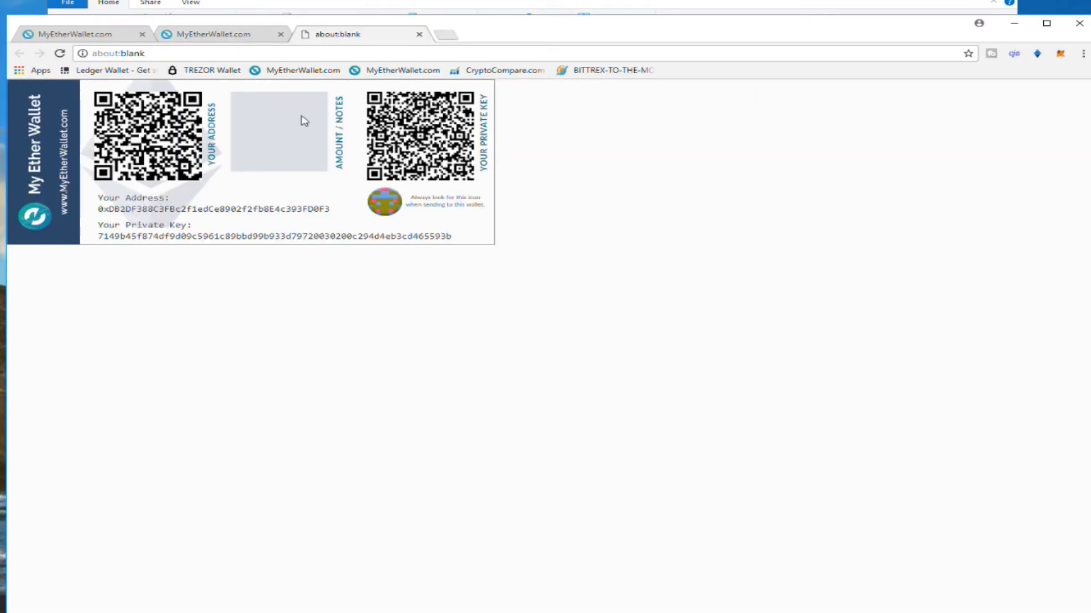
# Preview printing the paper wallet, cancel, and return to the wallet creation tab
pyautogui.press('ctrl+p')
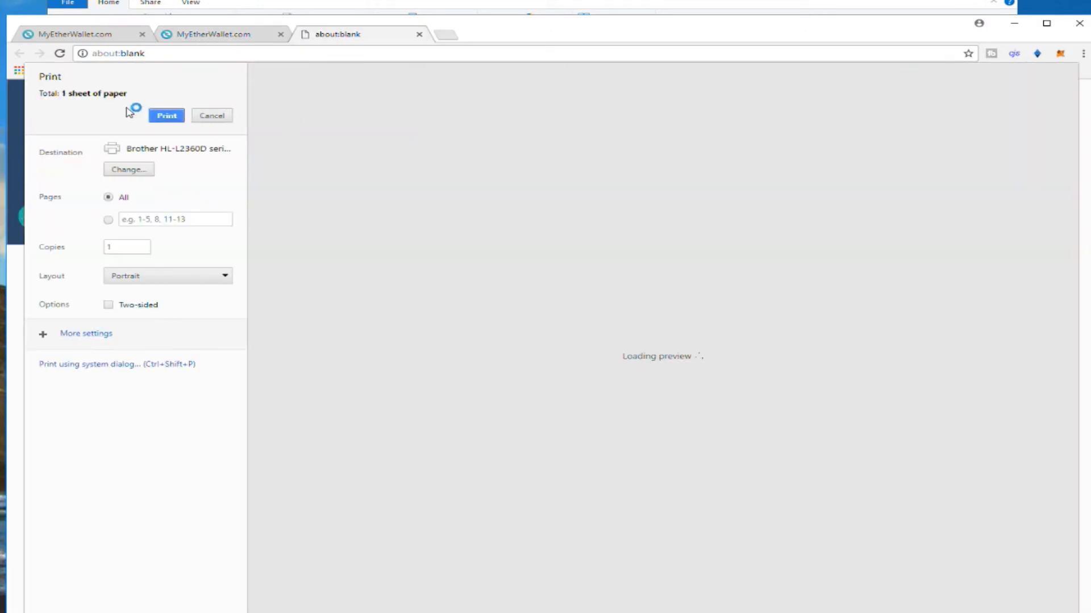
pyautogui.click(212, 115)
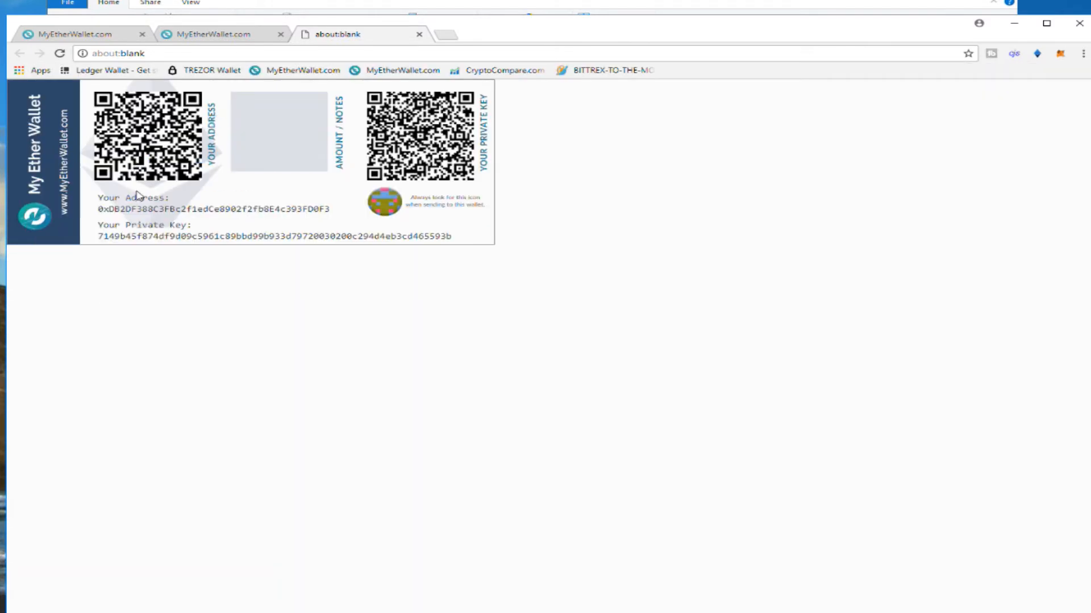
pyautogui.moveTo(103, 217)
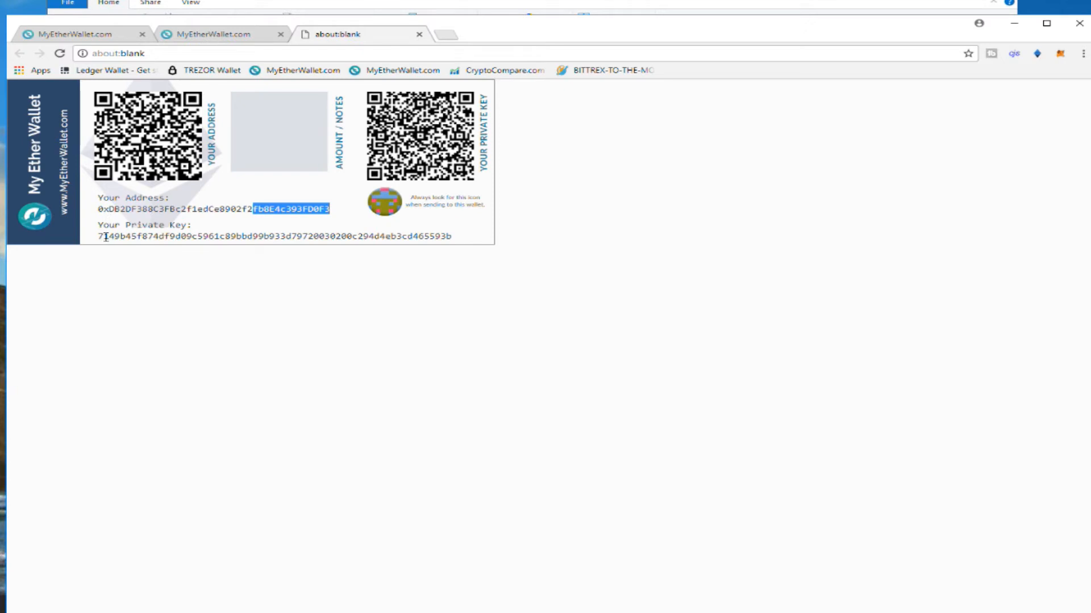
pyautogui.moveTo(351, 233)
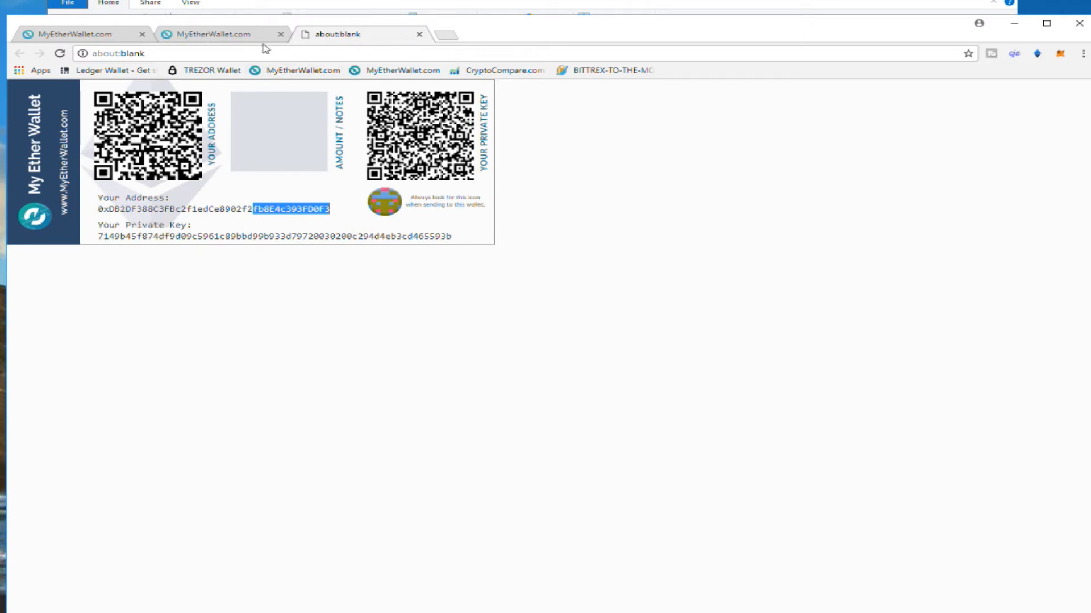
pyautogui.click(216, 34)
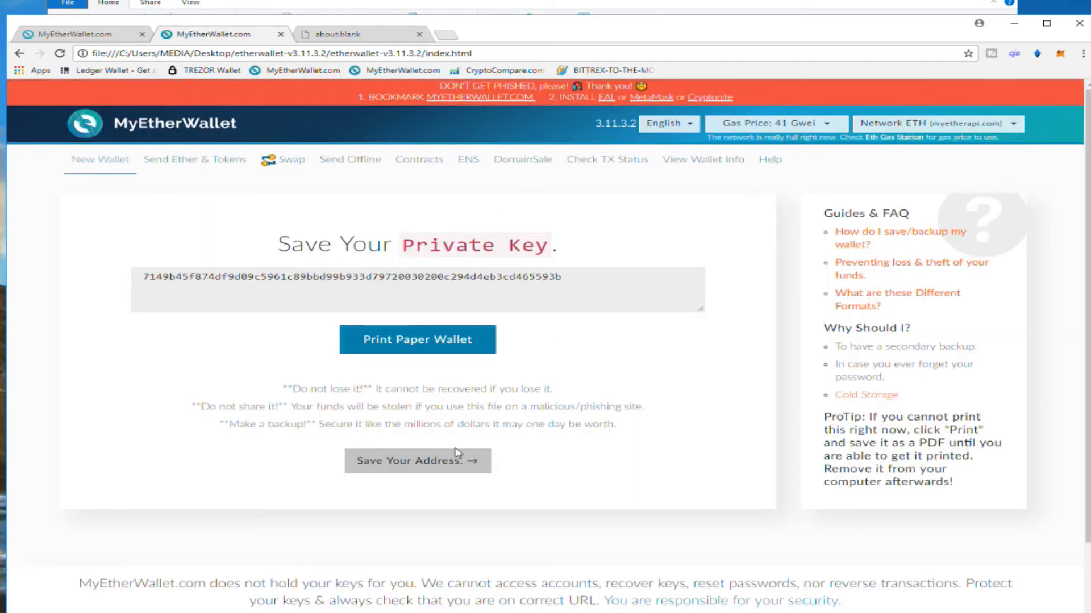
# Access the wallet via Keystore / JSON File, loading the UTC keystore file from Downloads
pyautogui.click(418, 461)
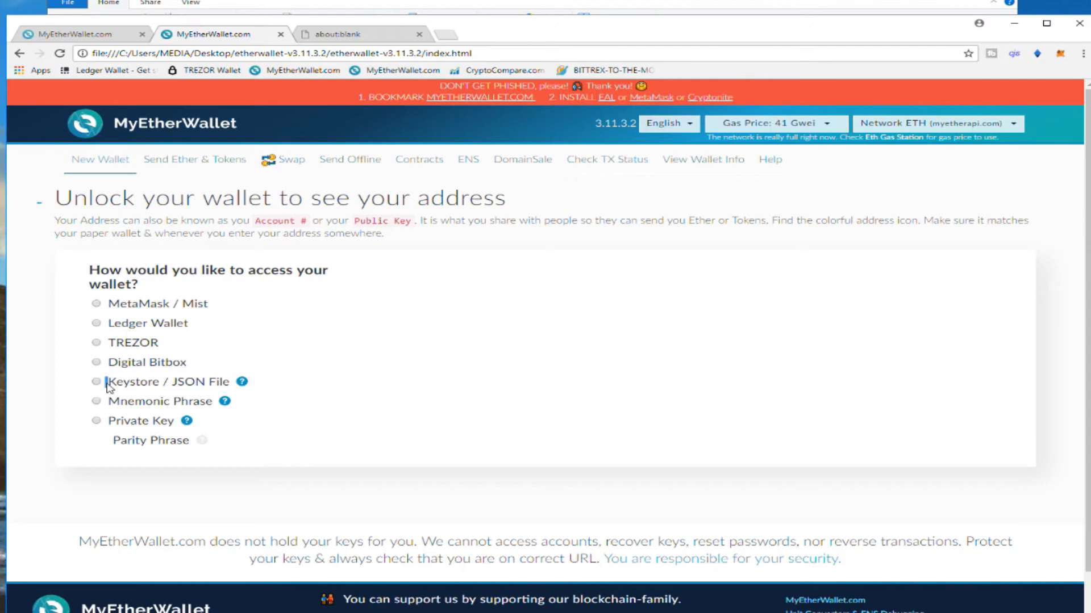
pyautogui.click(96, 382)
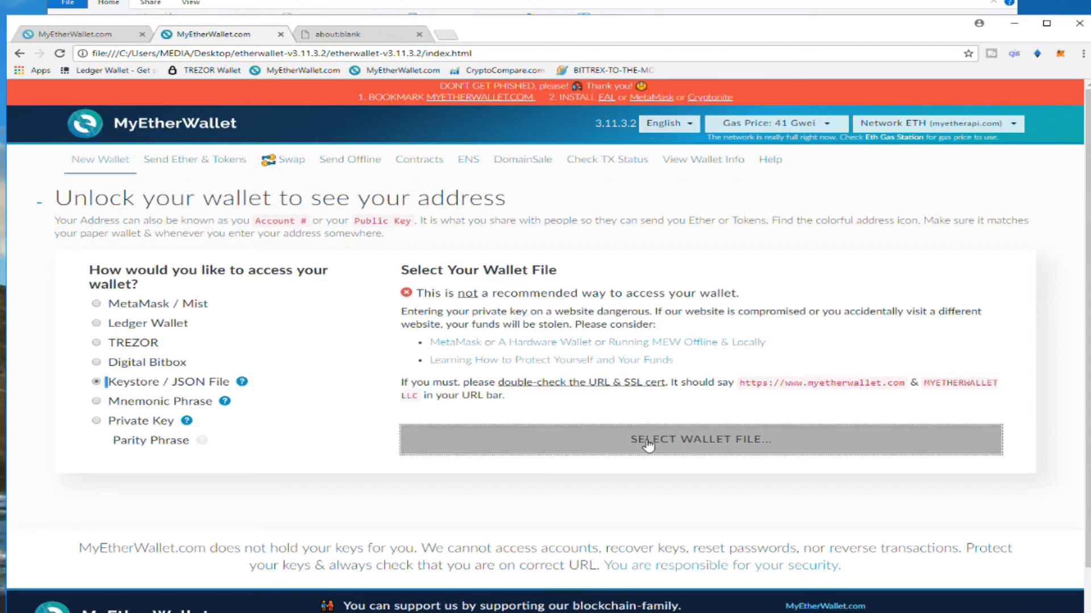
pyautogui.click(699, 439)
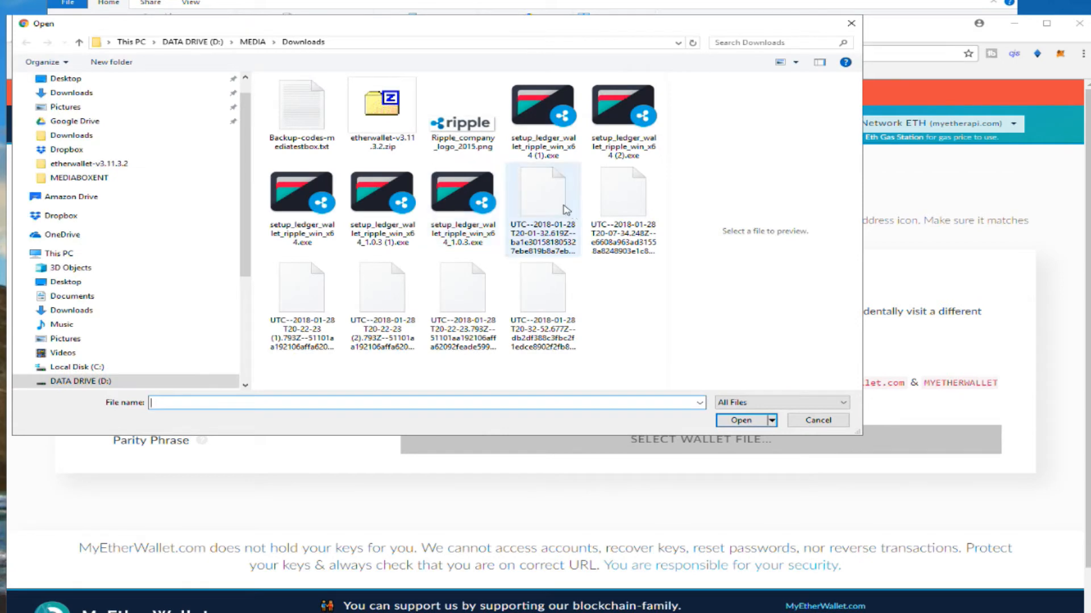
pyautogui.click(544, 200)
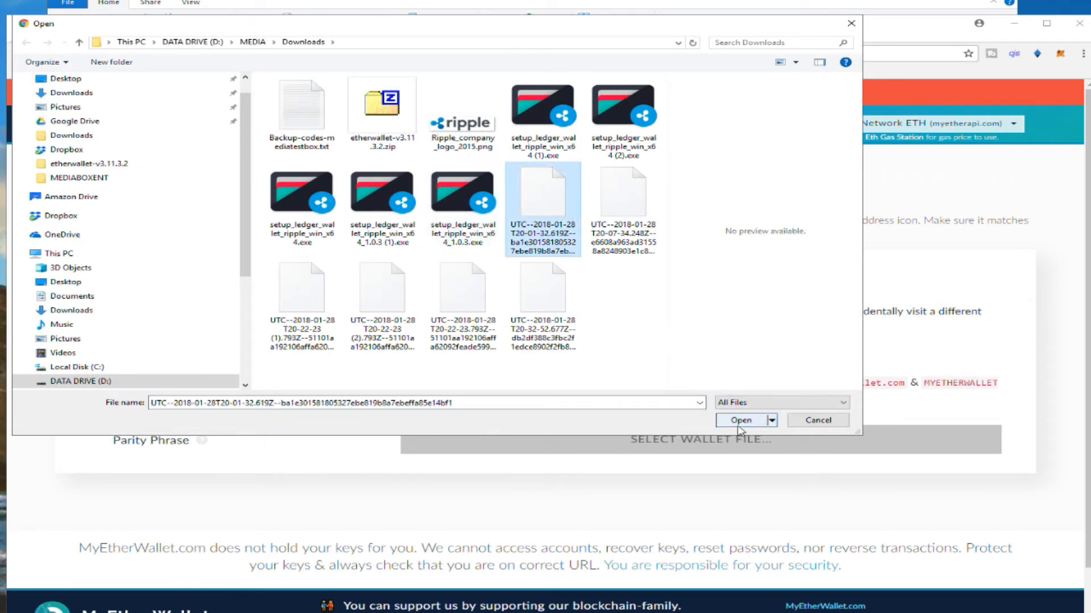
pyautogui.click(741, 420)
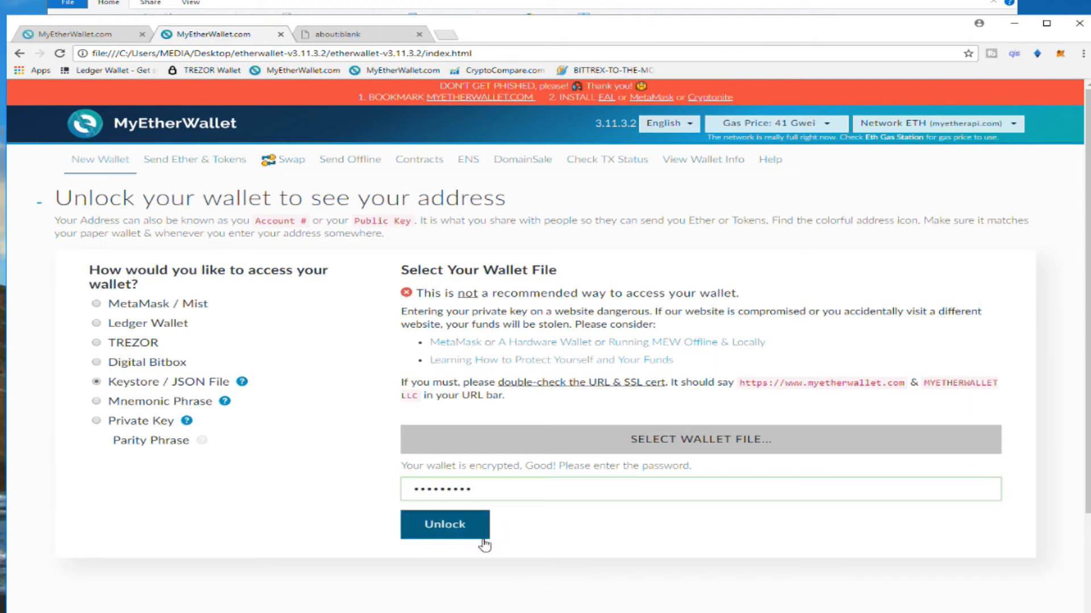
pyautogui.click(444, 525)
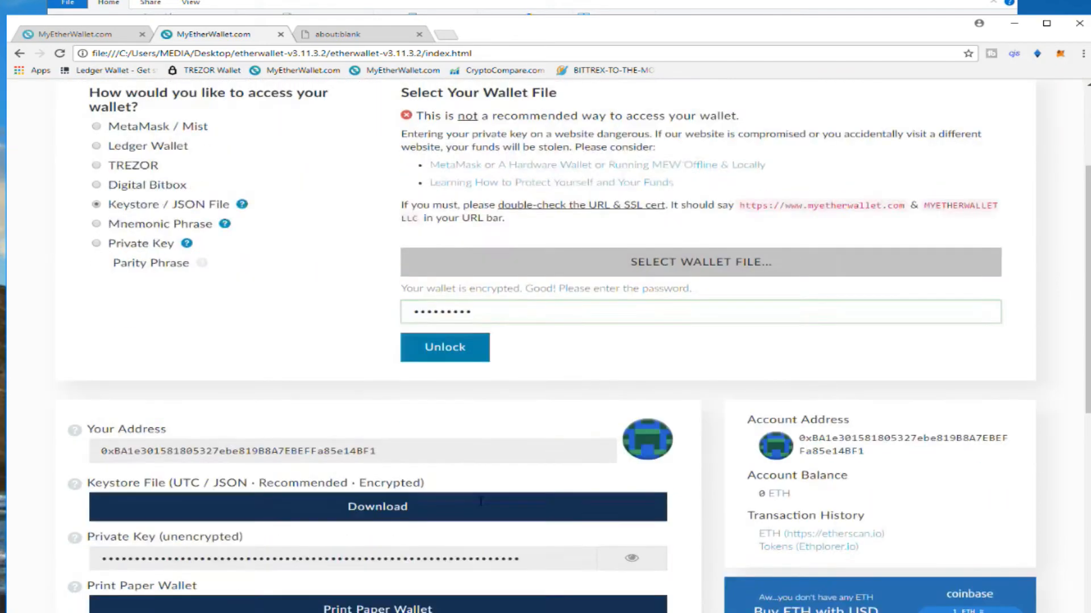
pyautogui.scroll(-3)
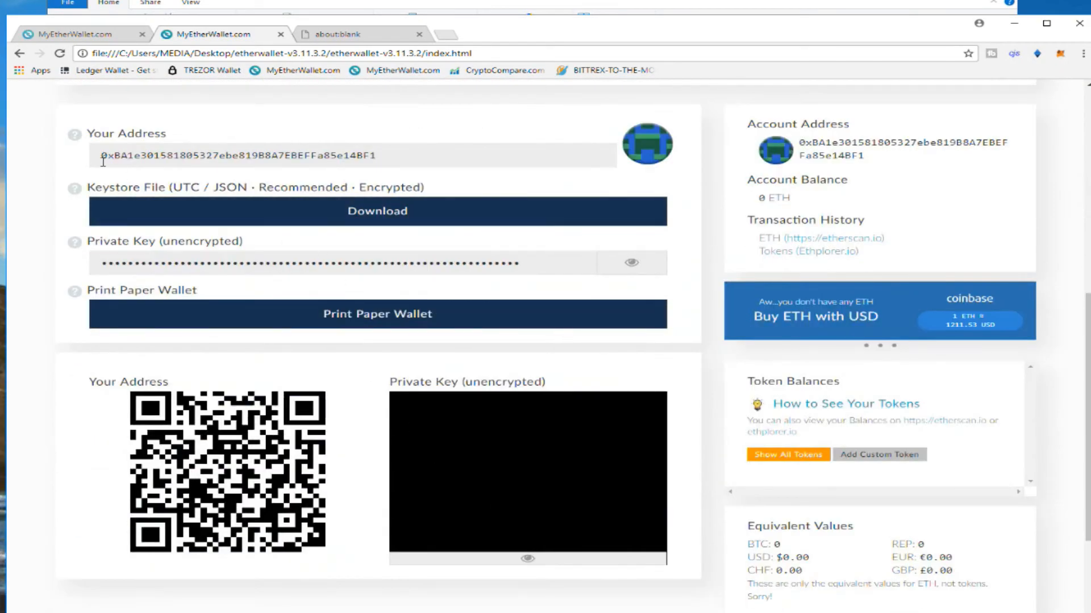
pyautogui.tripleClick(278, 155)
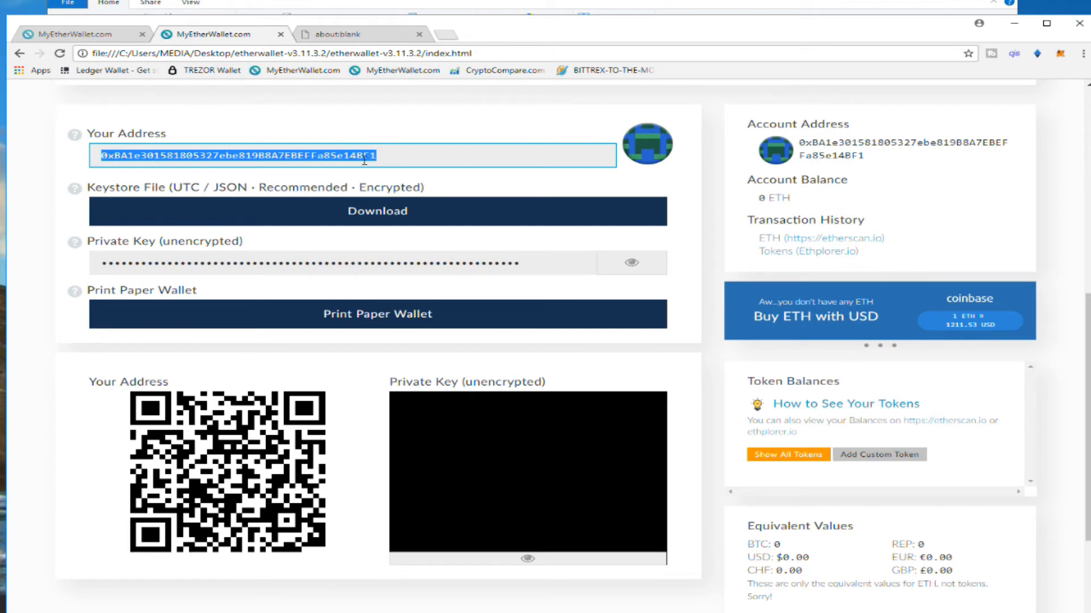
pyautogui.moveTo(904, 258)
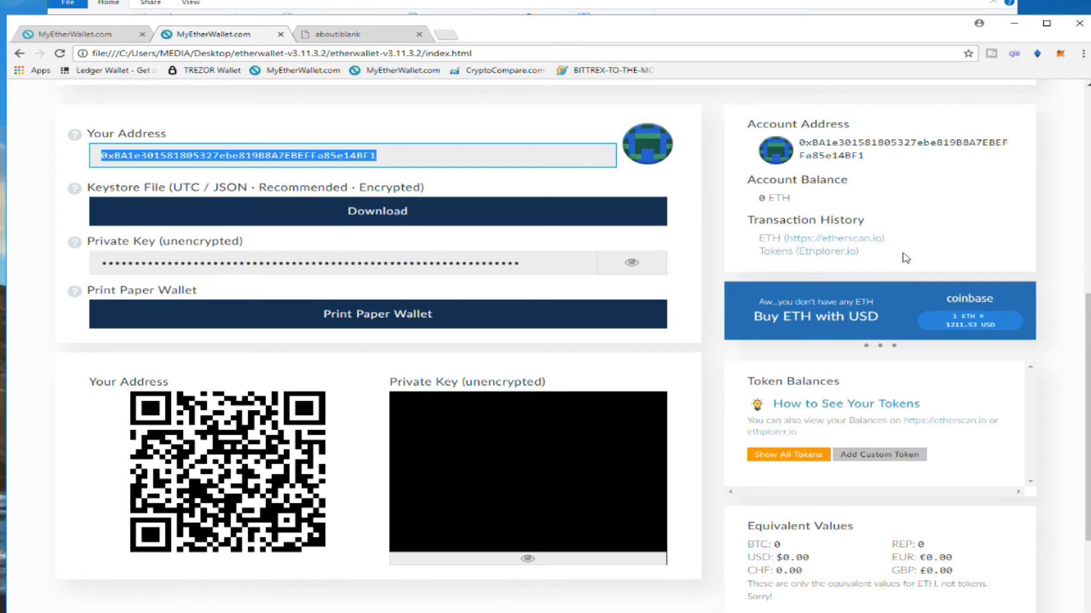
pyautogui.moveTo(822, 176)
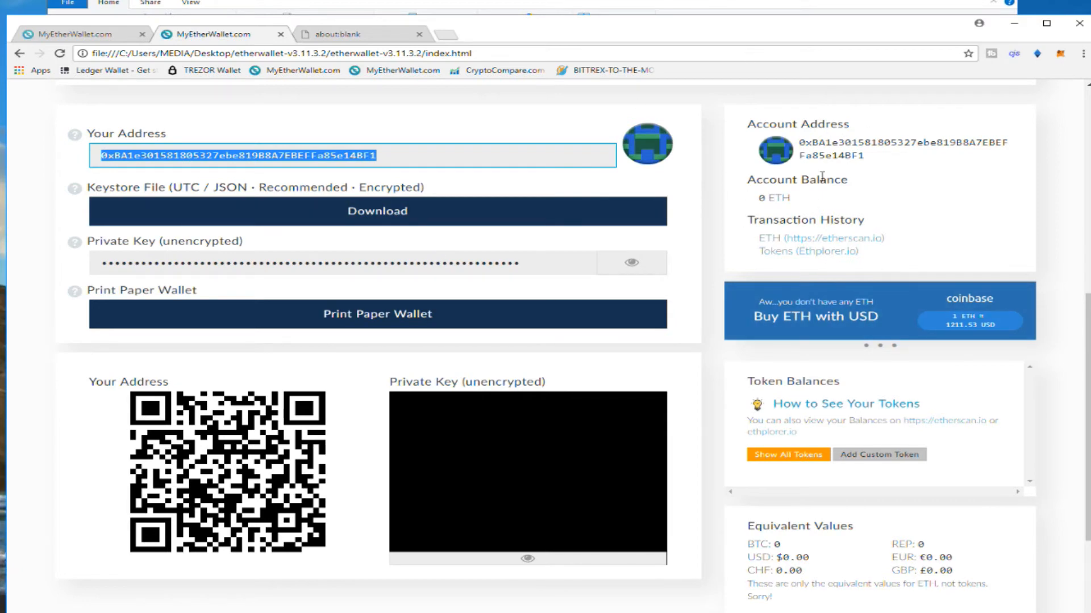
pyautogui.moveTo(784, 202)
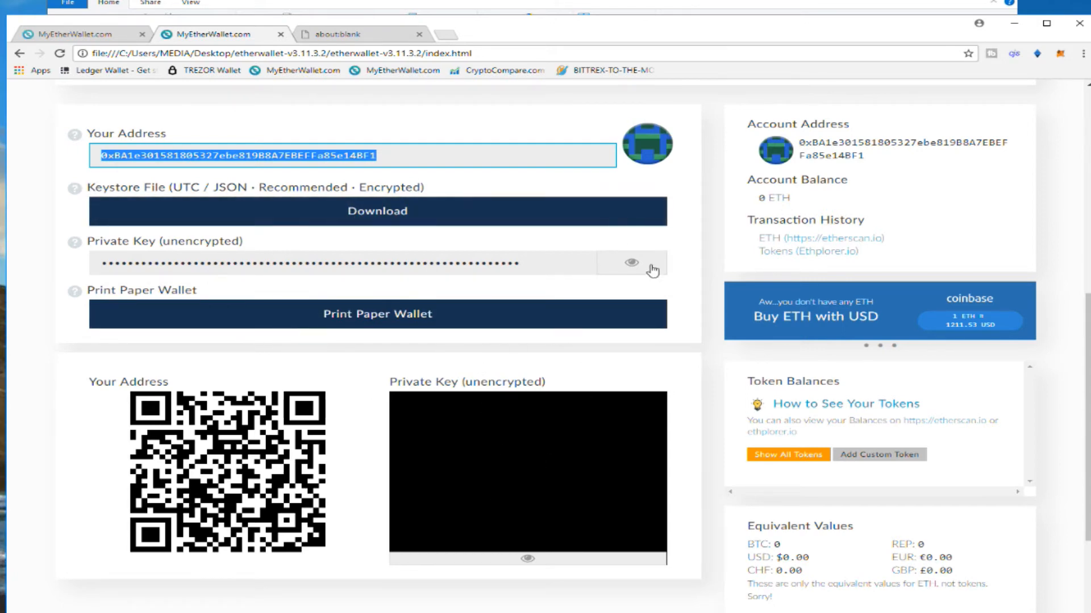
pyautogui.click(561, 500)
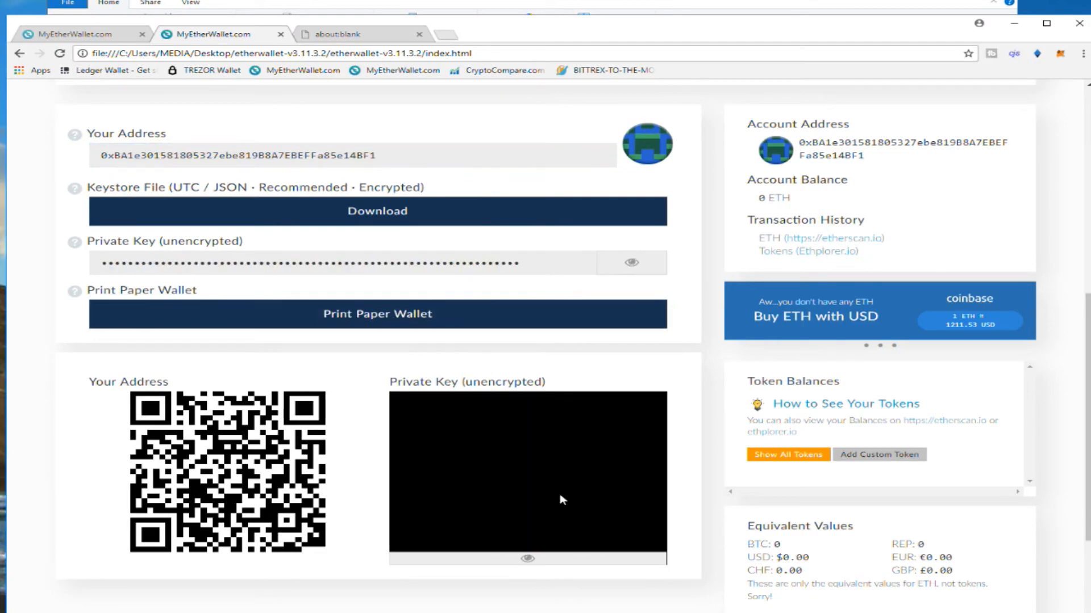
pyautogui.scroll(3)
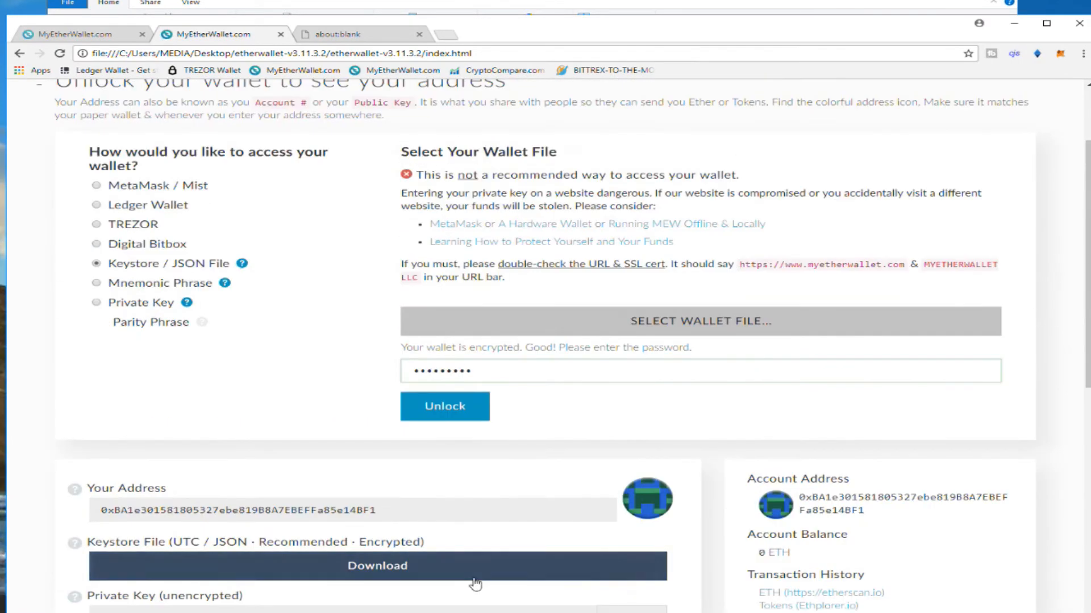
pyautogui.scroll(3)
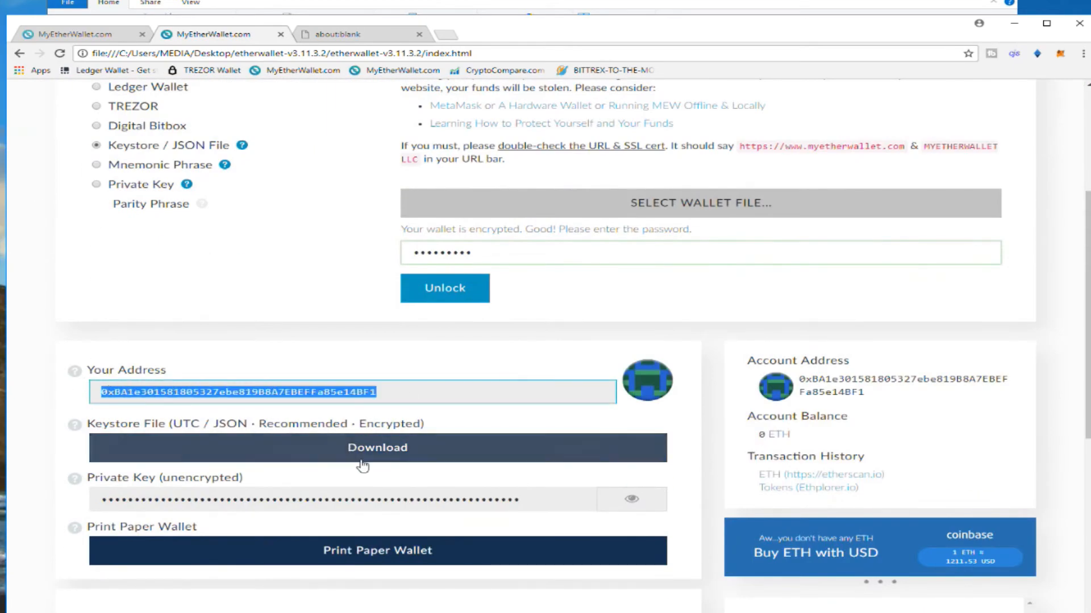
pyautogui.scroll(3)
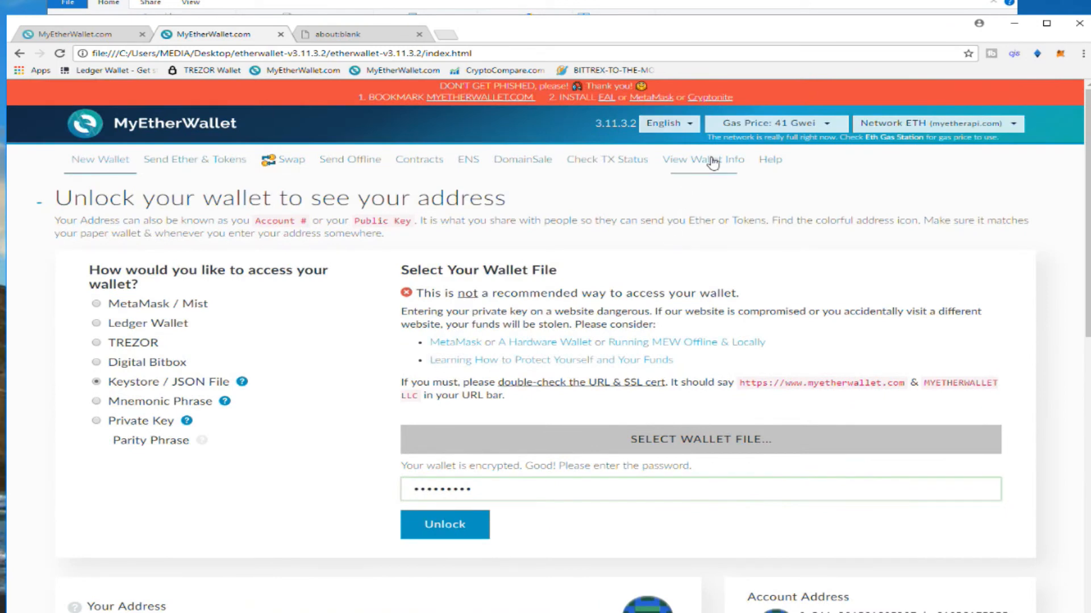
# Go to View Wallet Info and choose Keystore / JSON File access
pyautogui.click(702, 159)
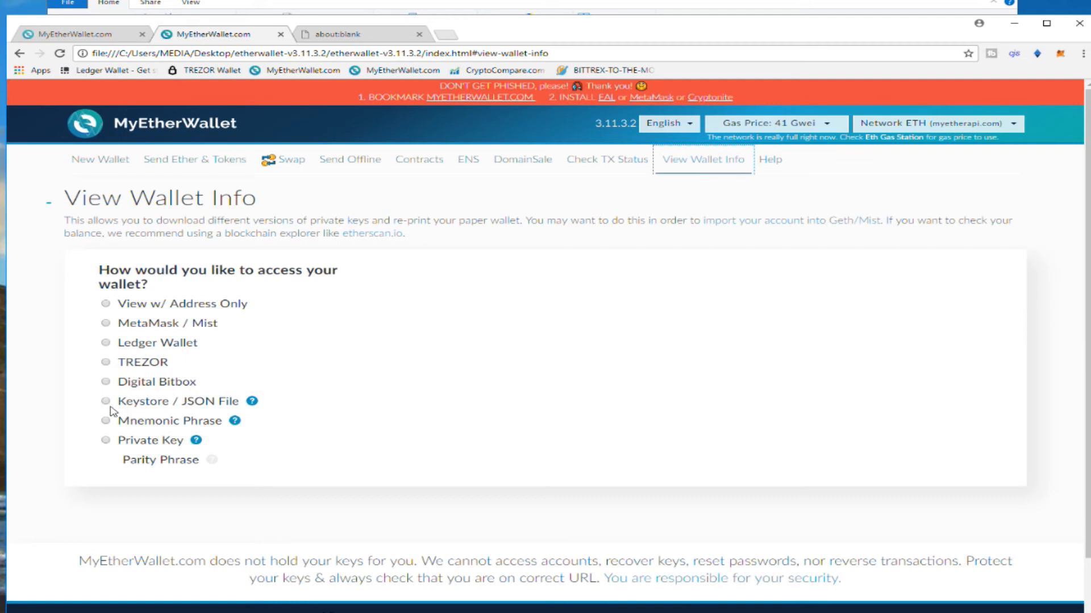
pyautogui.click(101, 402)
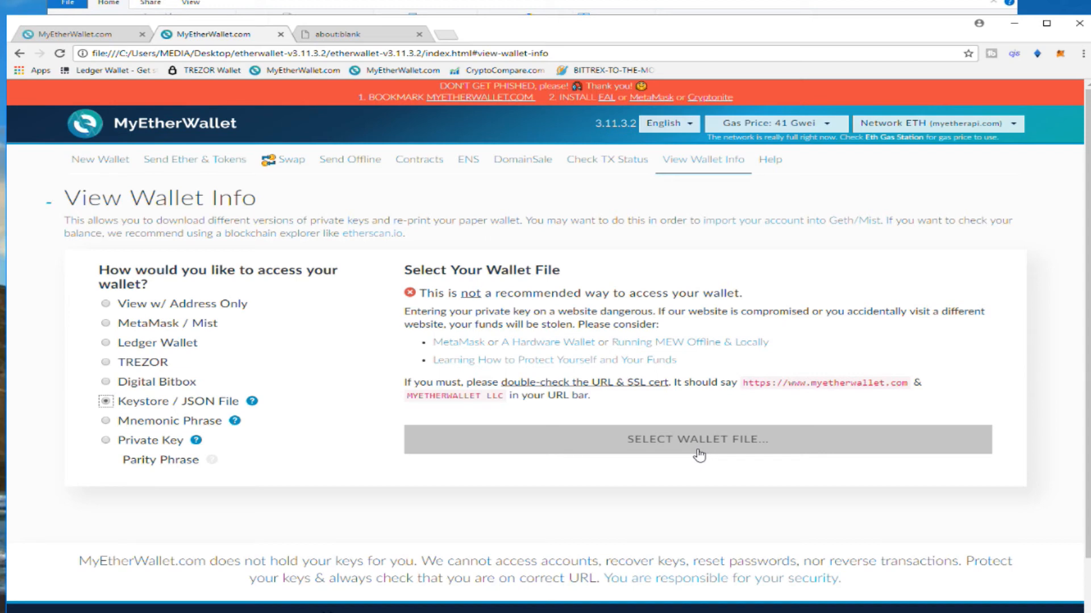
pyautogui.moveTo(475, 119)
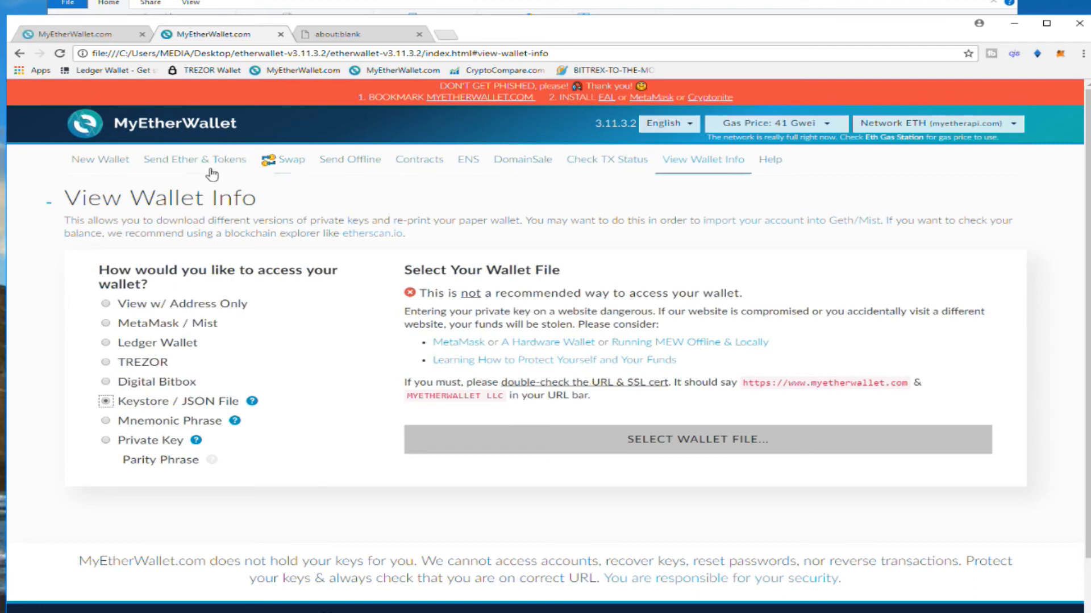
pyautogui.click(194, 159)
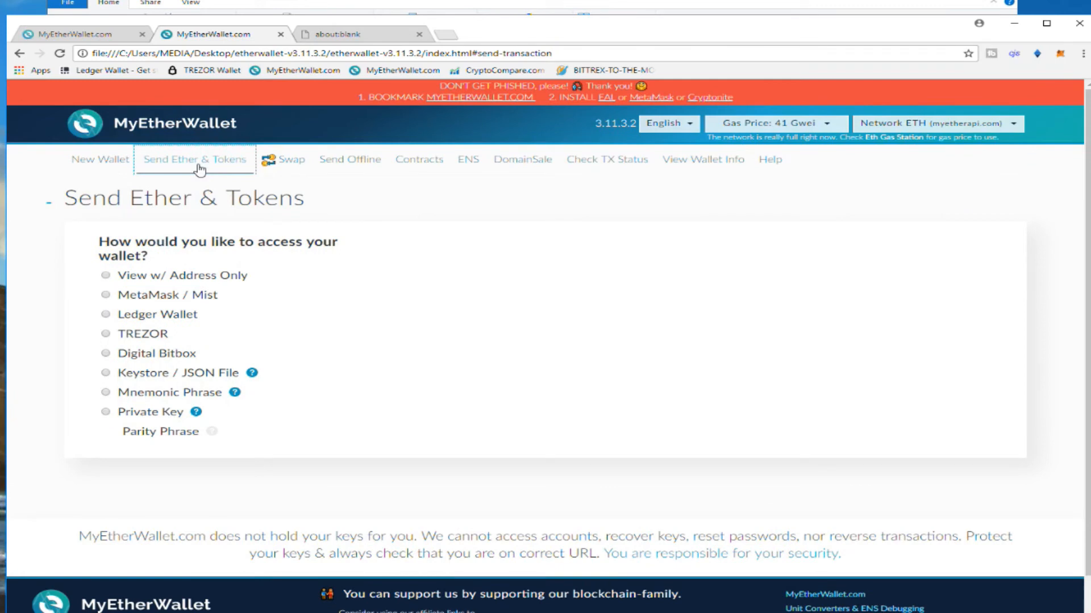
pyautogui.moveTo(108, 286)
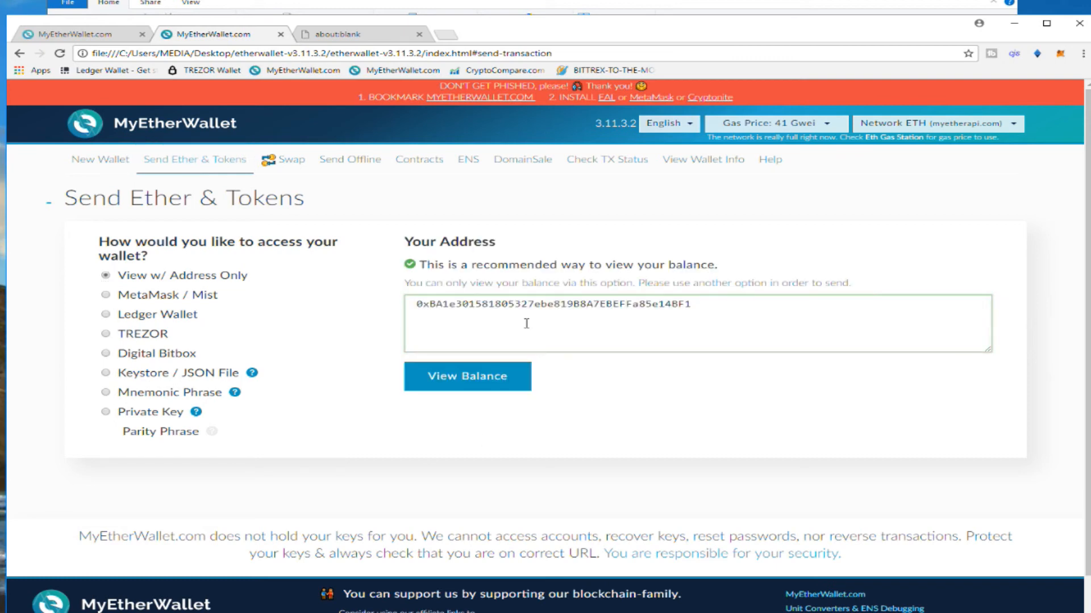
pyautogui.click(467, 375)
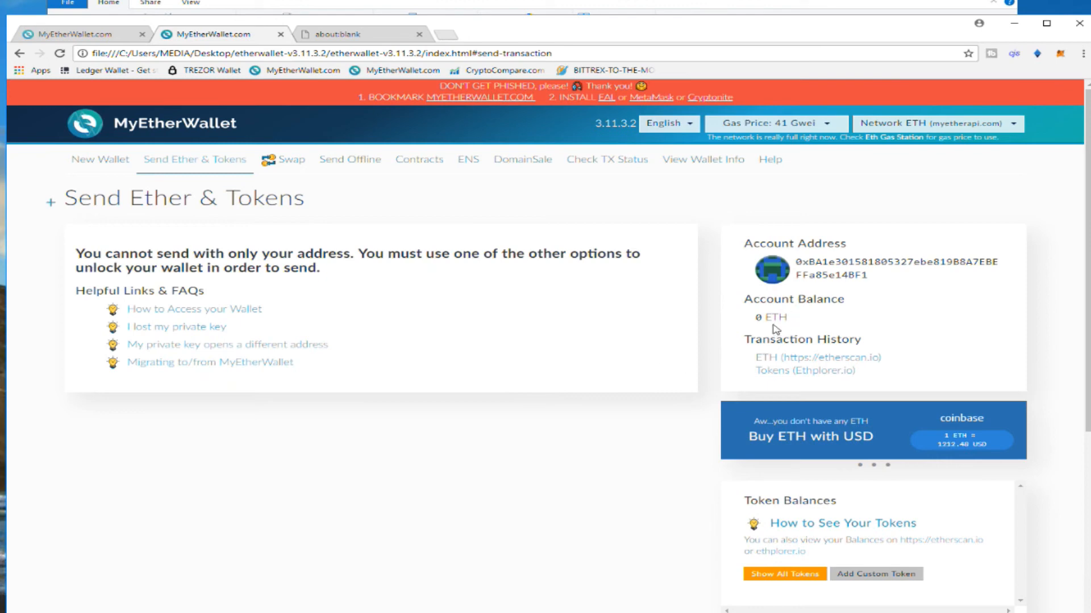
pyautogui.moveTo(794, 498)
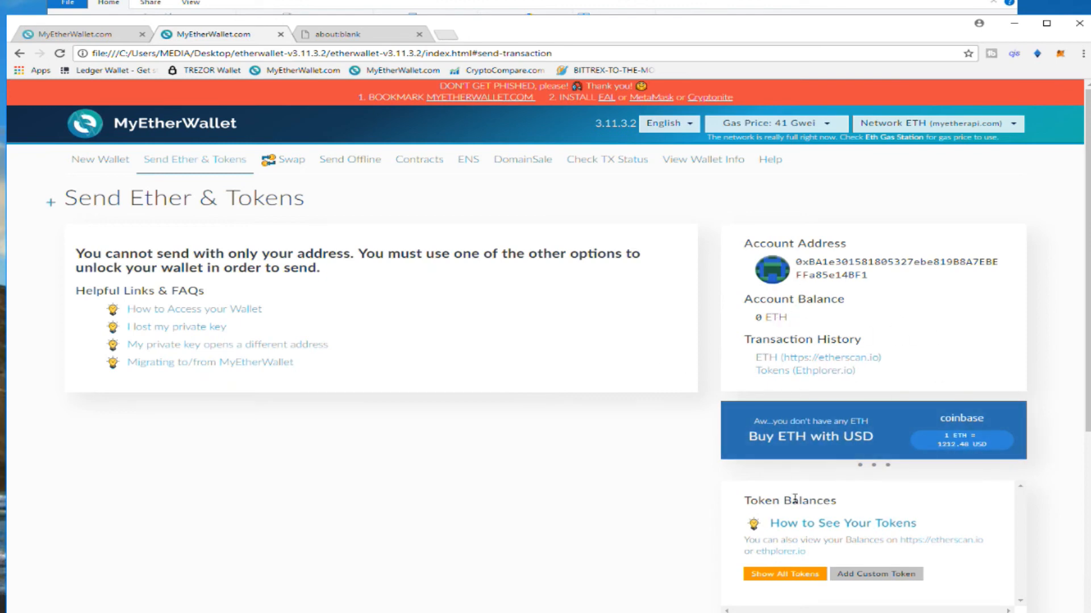
pyautogui.moveTo(719, 427)
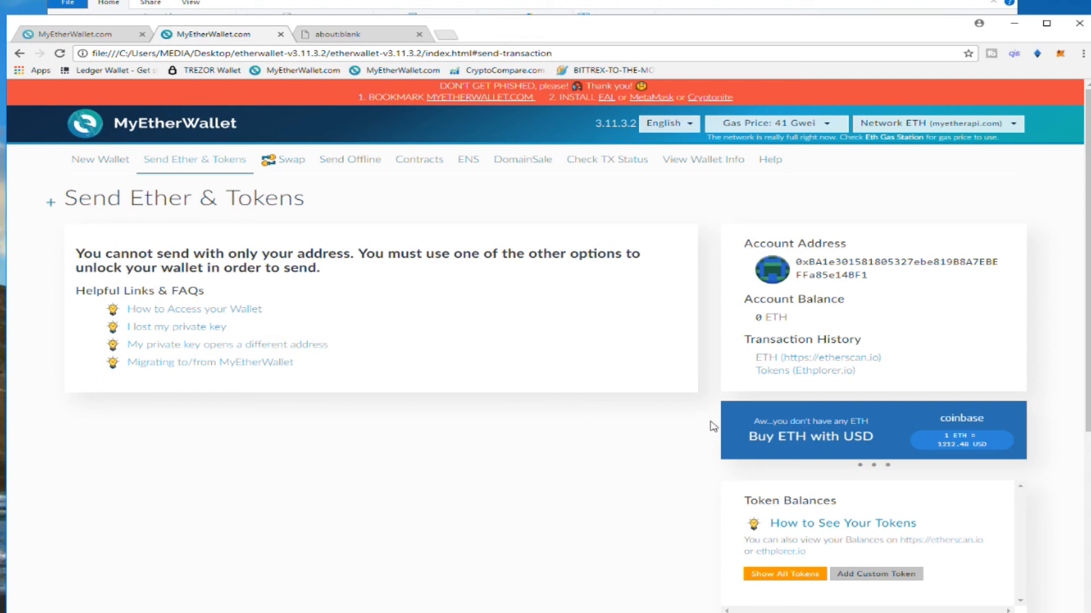
pyautogui.moveTo(349, 159)
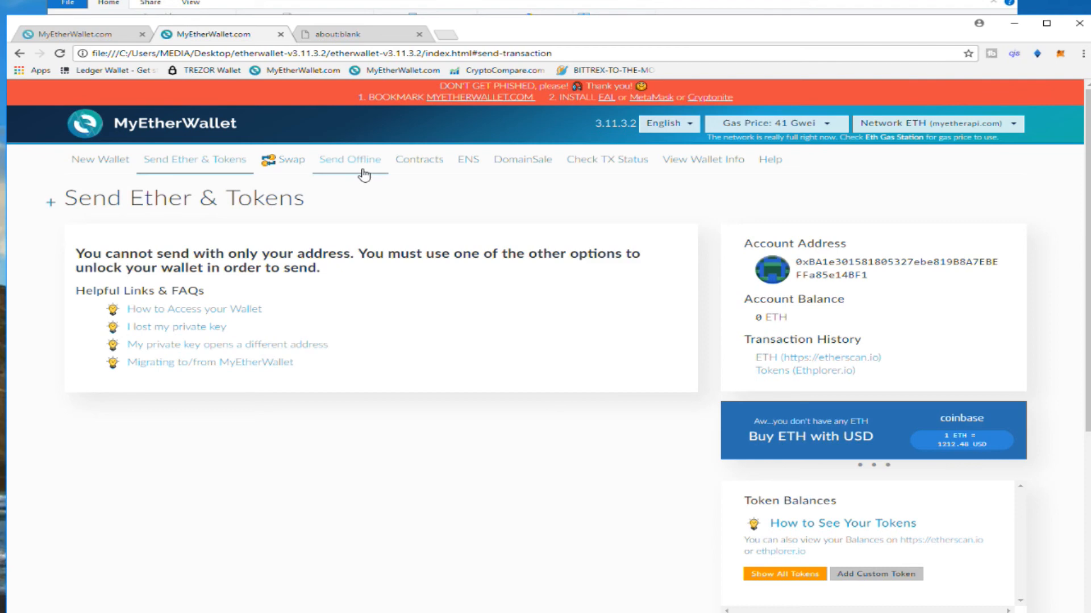
pyautogui.click(349, 159)
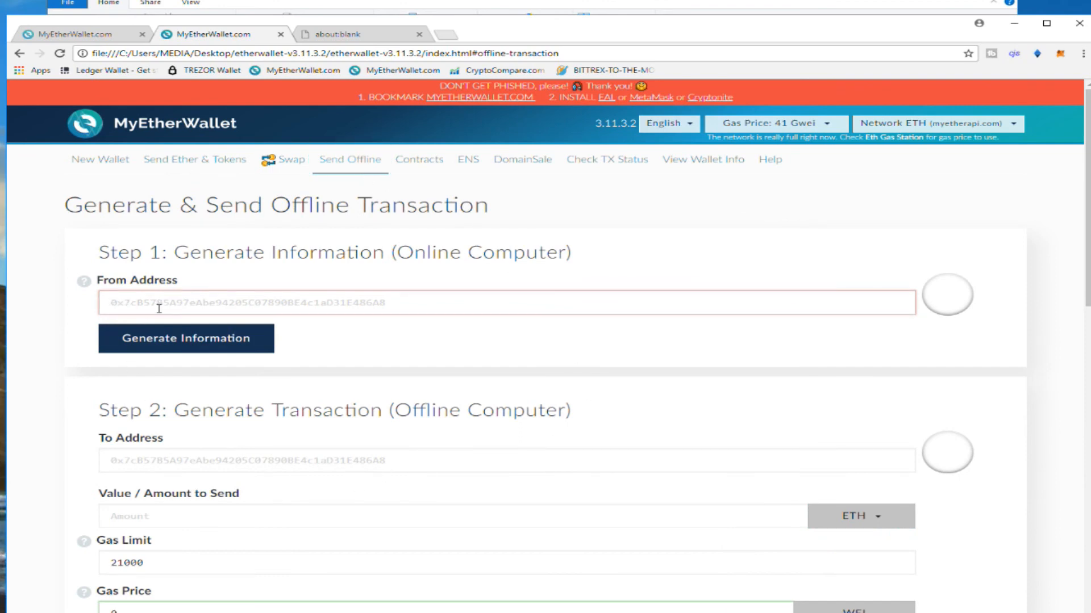
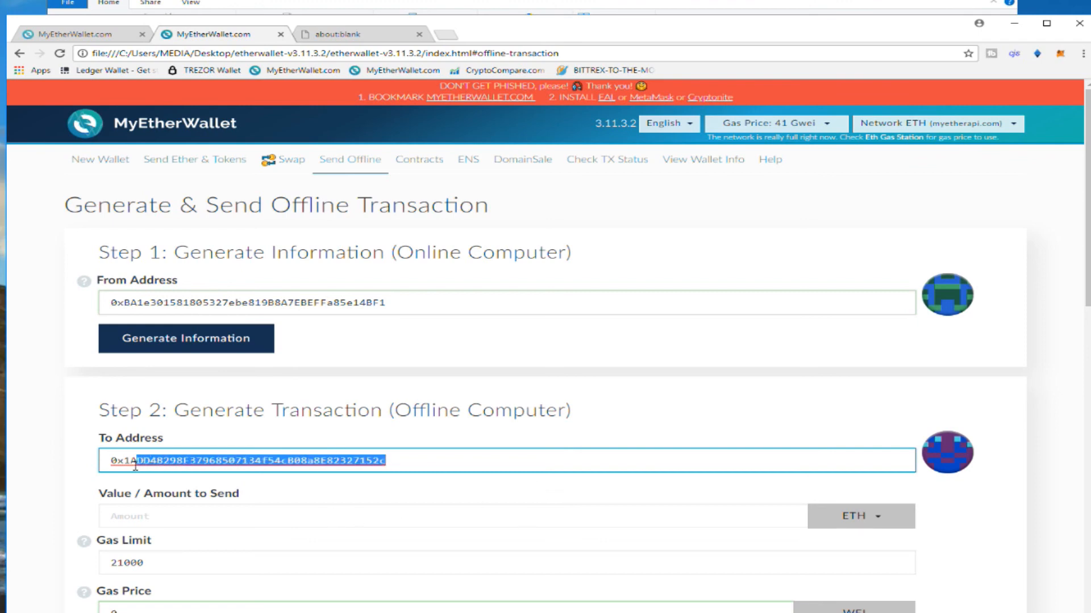
pyautogui.scroll(-3)
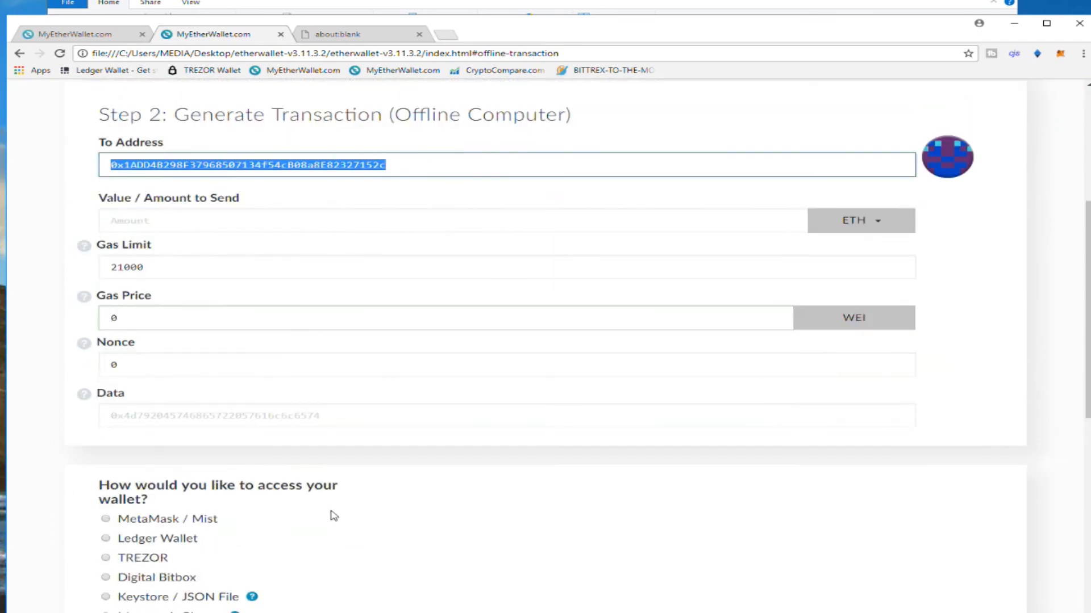
pyautogui.scroll(3)
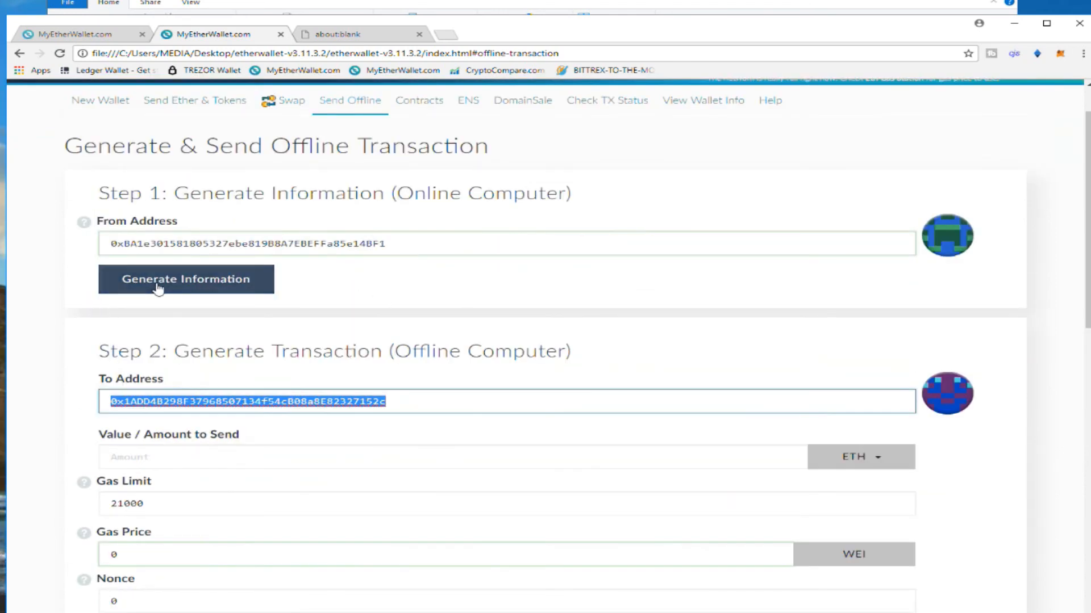
pyautogui.click(185, 279)
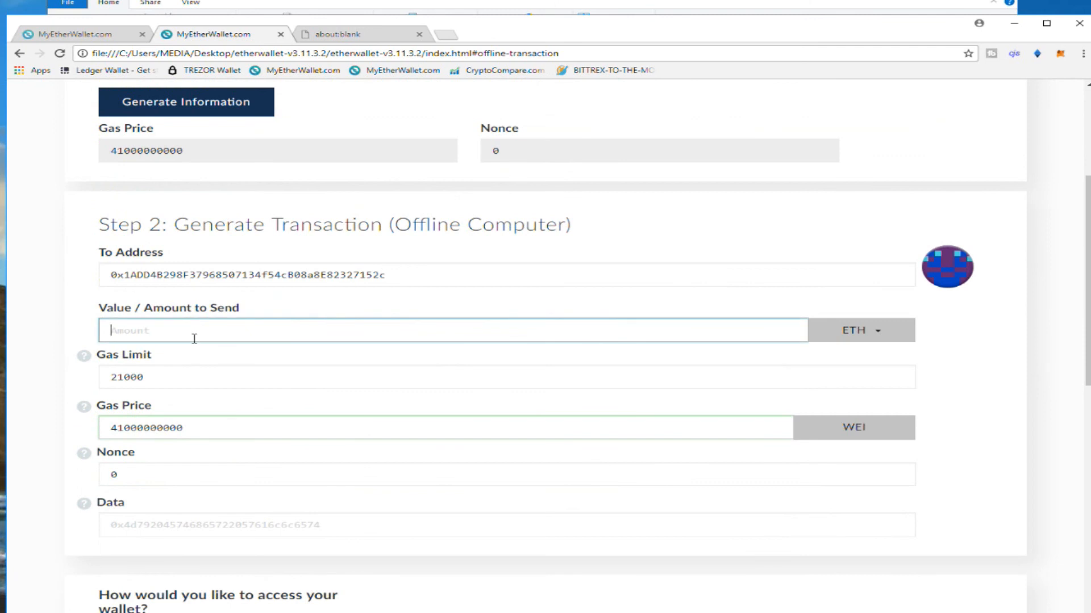
# Enter a transaction amount of 0 ETH
pyautogui.write('0')
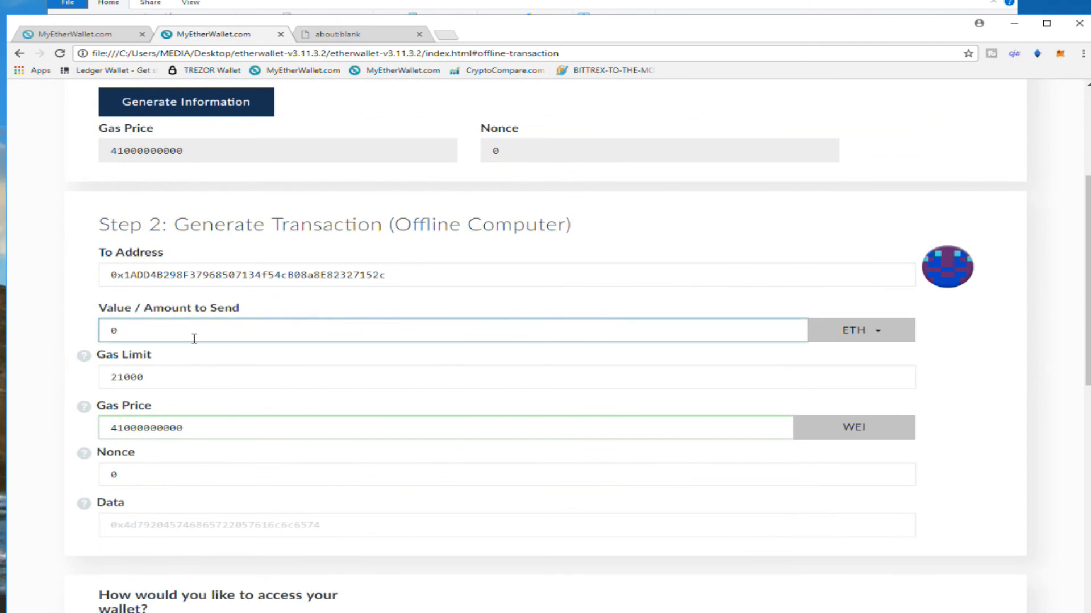
pyautogui.moveTo(919, 329)
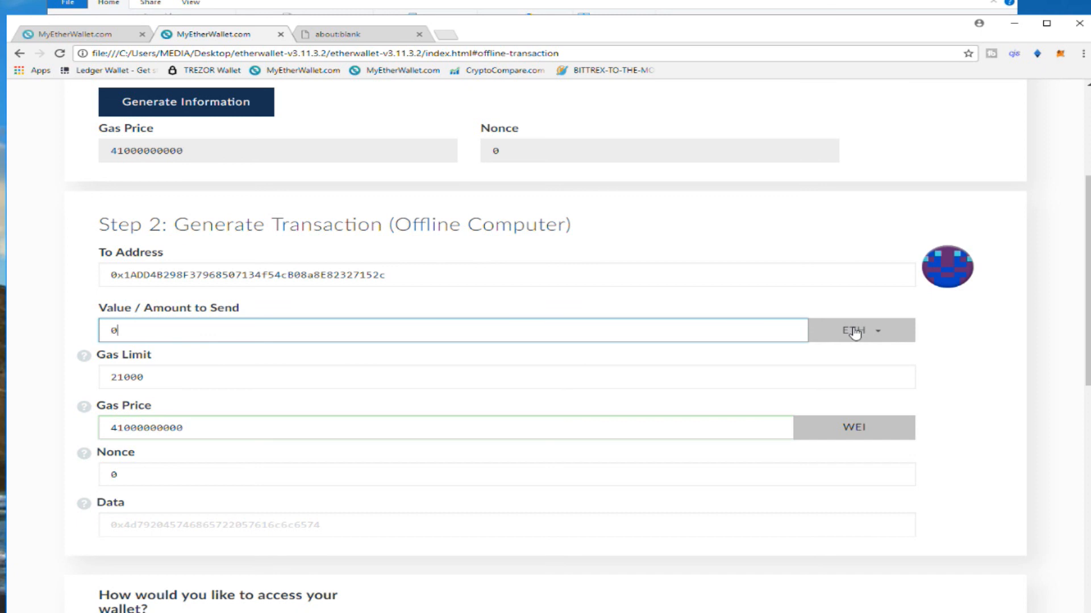
pyautogui.scroll(-3)
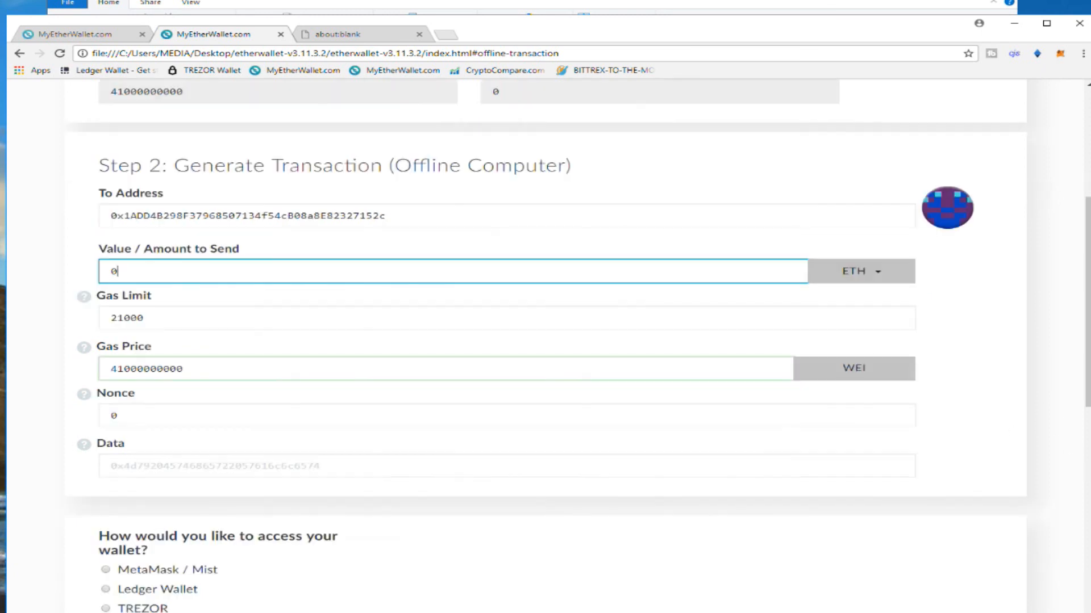
pyautogui.scroll(-3)
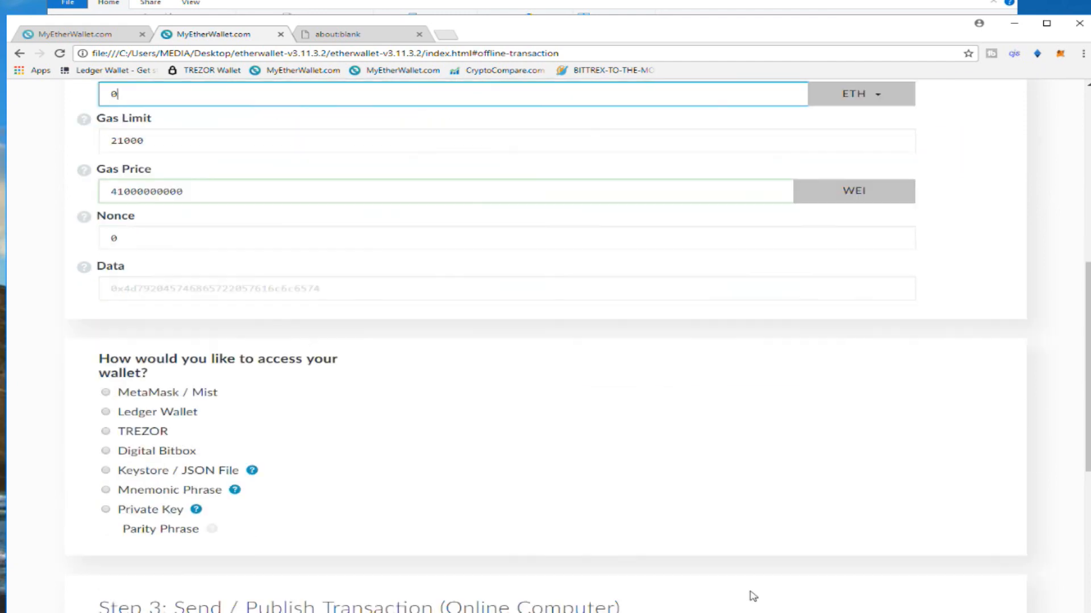
pyautogui.scroll(3)
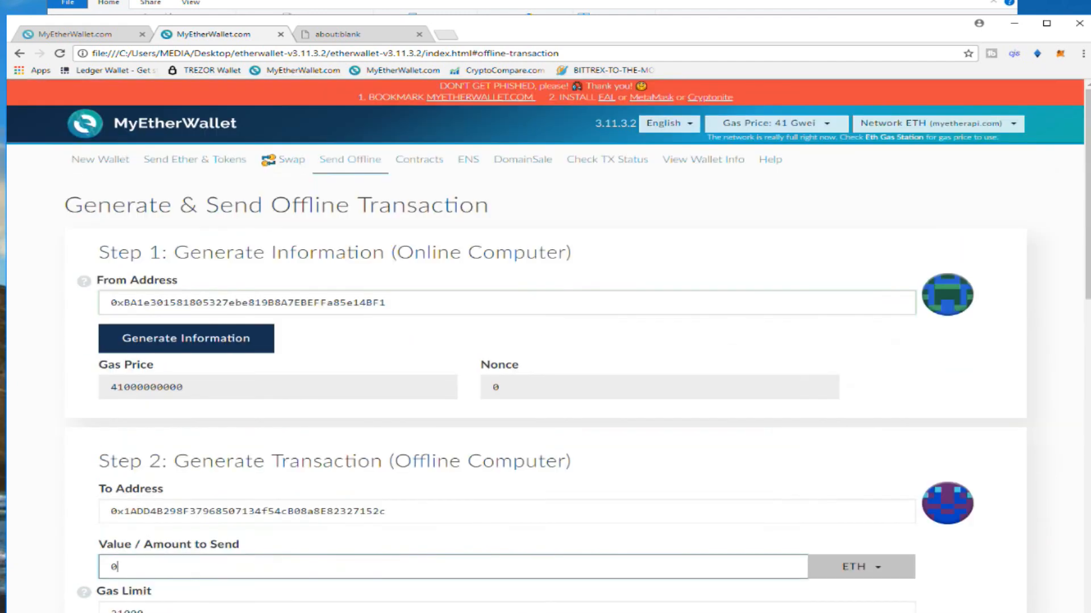
pyautogui.scroll(-3)
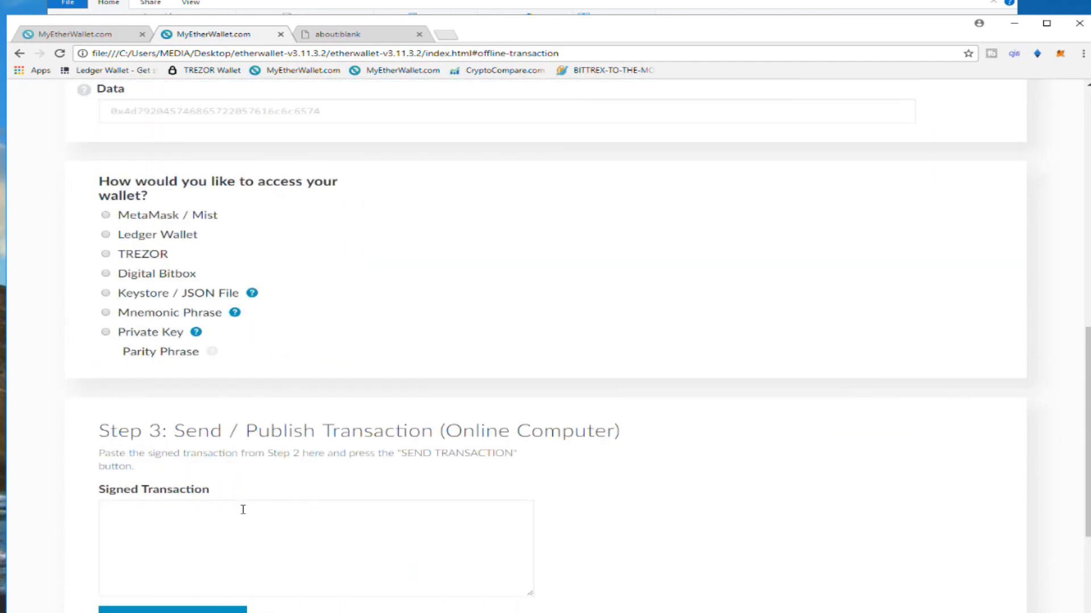
# Unlock the wallet with its UTC keystore file and password
pyautogui.click(105, 292)
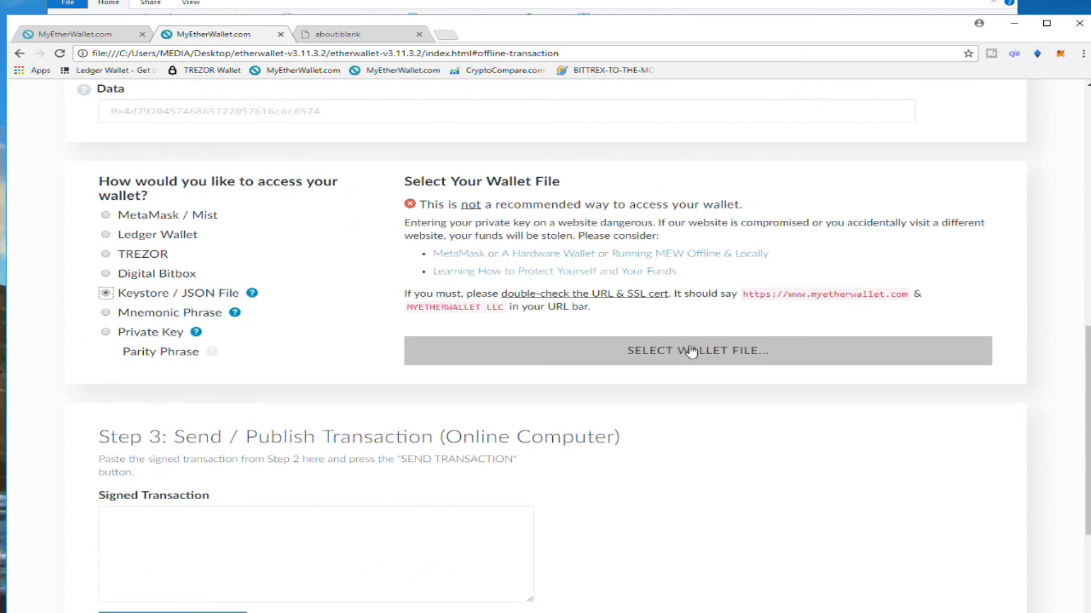
pyautogui.click(697, 351)
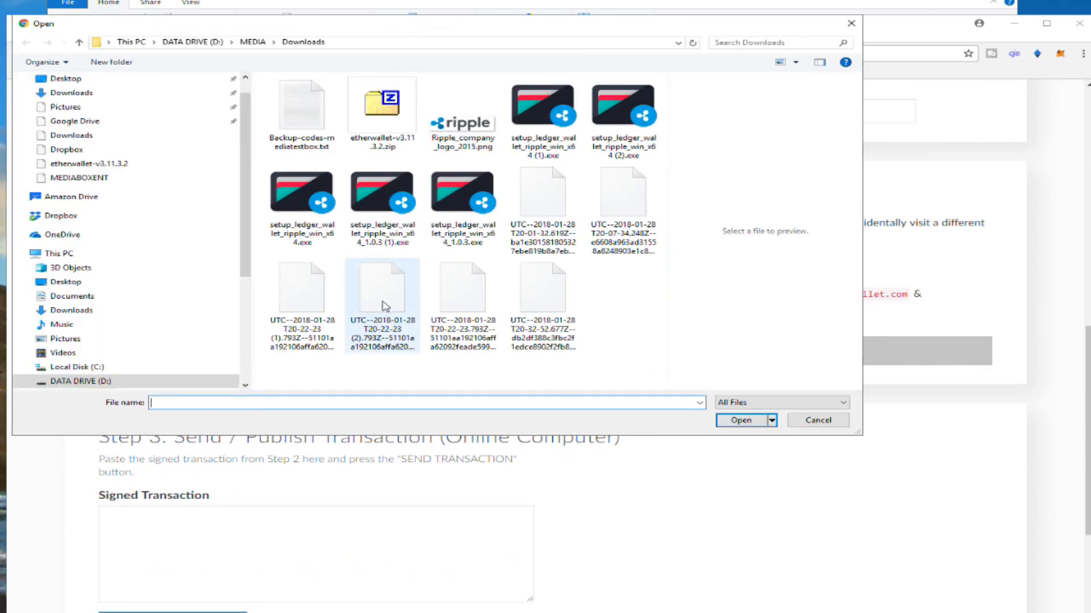
pyautogui.click(818, 420)
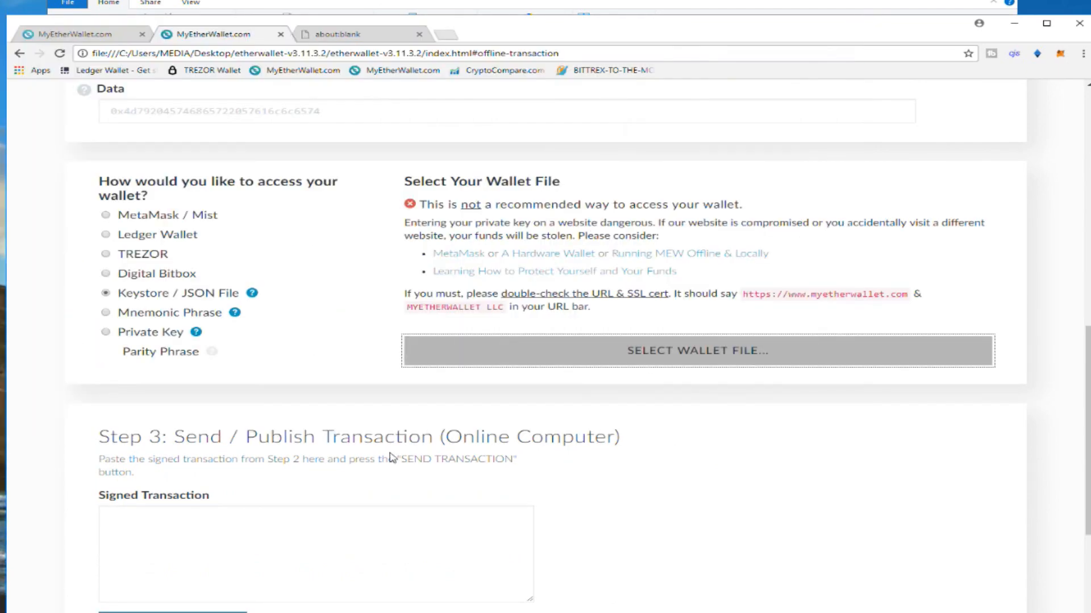
pyautogui.click(696, 350)
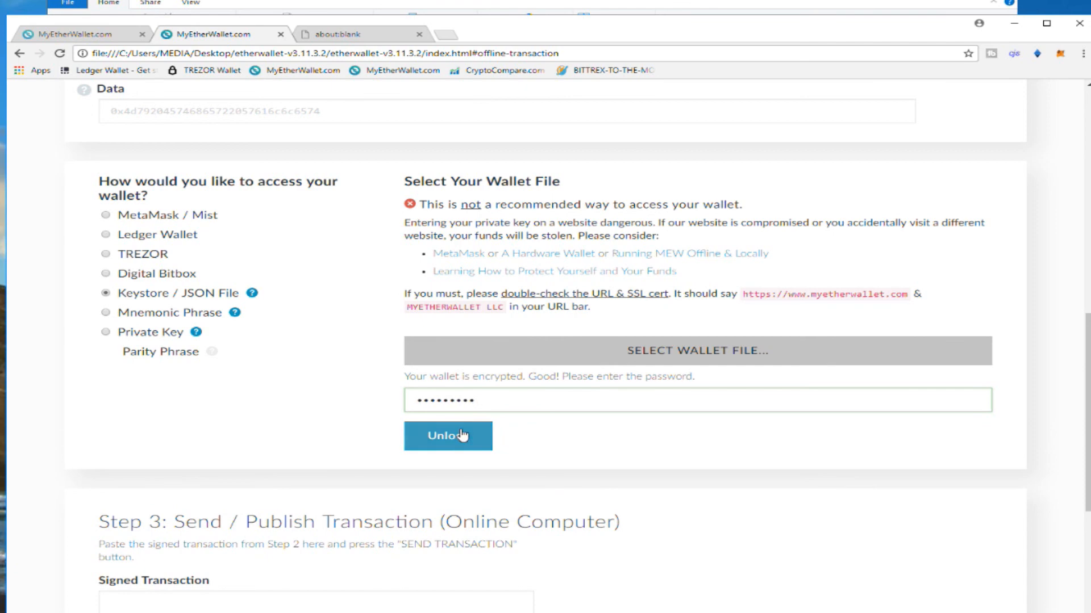
pyautogui.click(447, 436)
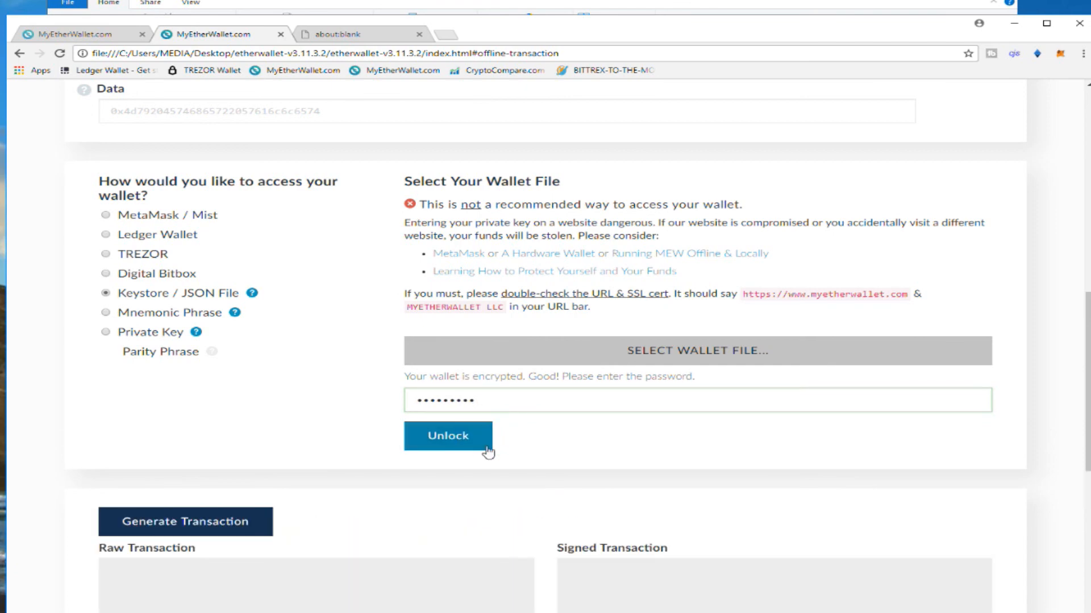
pyautogui.scroll(-3)
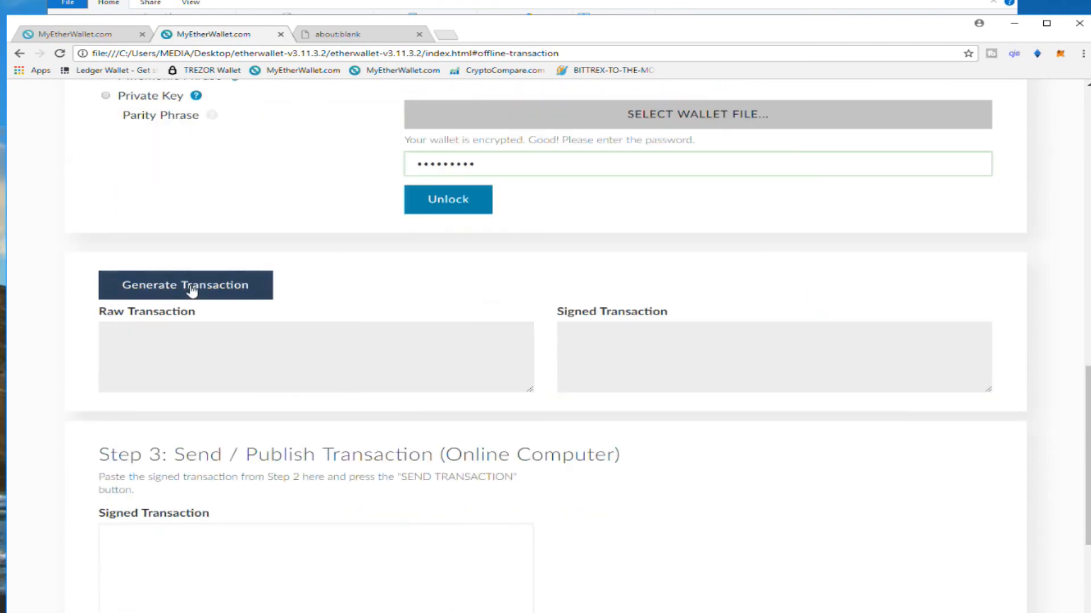
# Generate the signed offline transaction and view the Send / Publish section with QR code
pyautogui.click(185, 284)
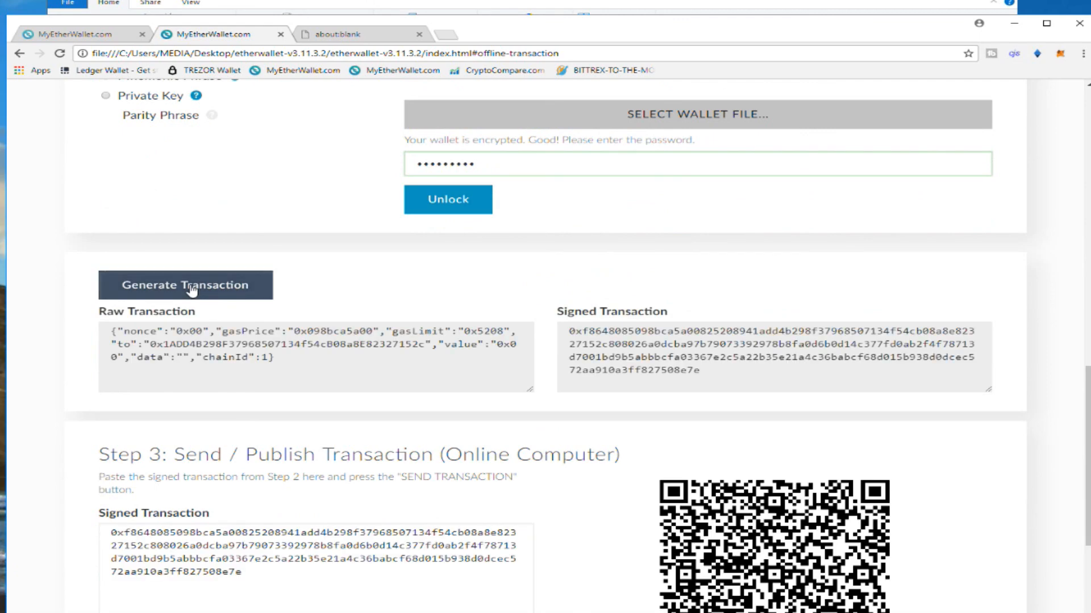
pyautogui.moveTo(560, 595)
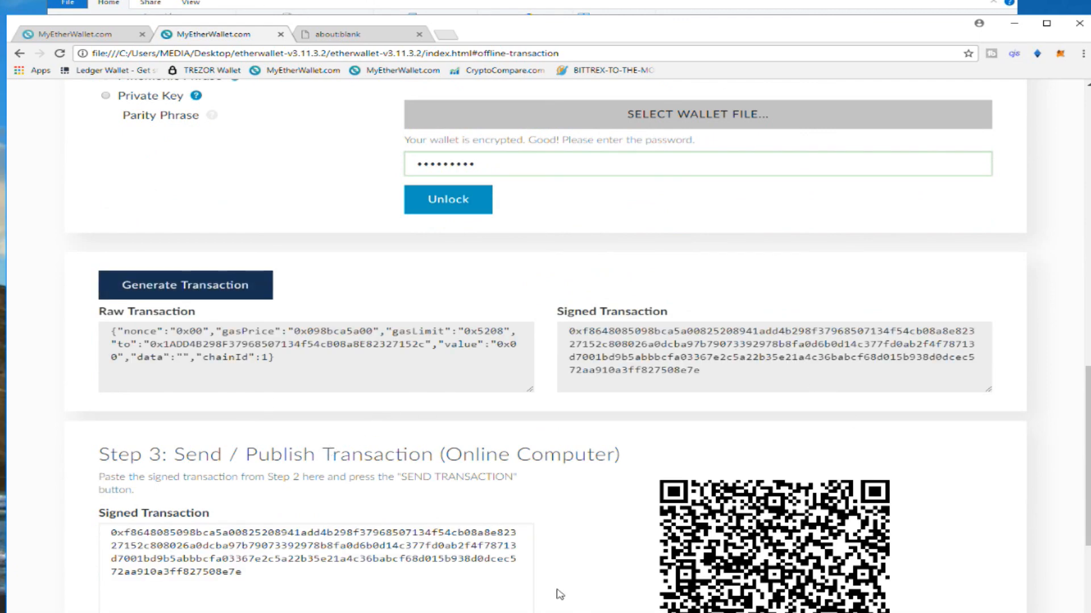
pyautogui.scroll(-3)
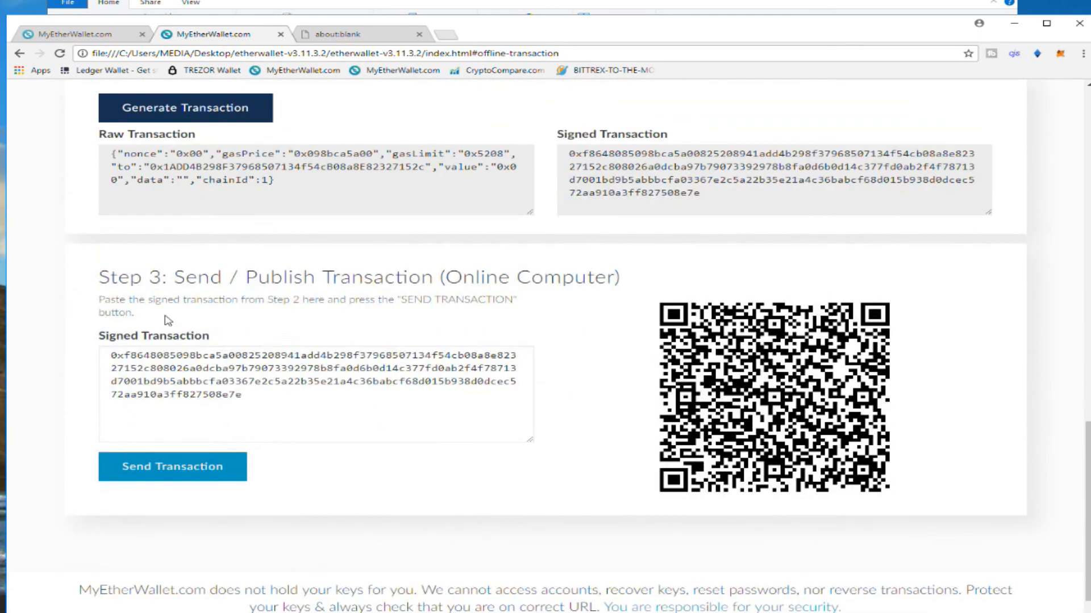
pyautogui.moveTo(177, 487)
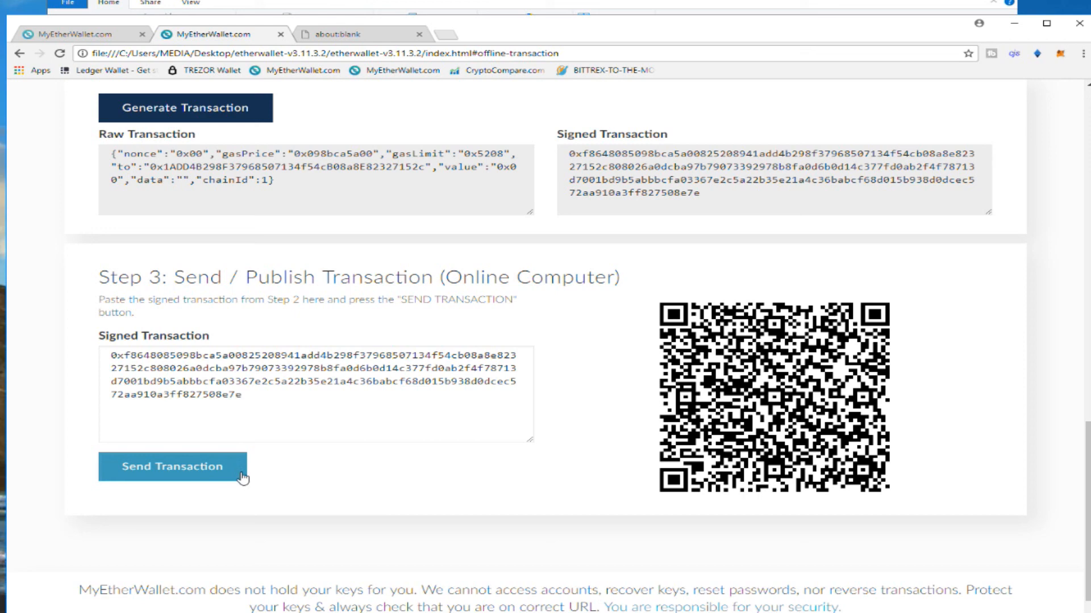
pyautogui.moveTo(148, 480)
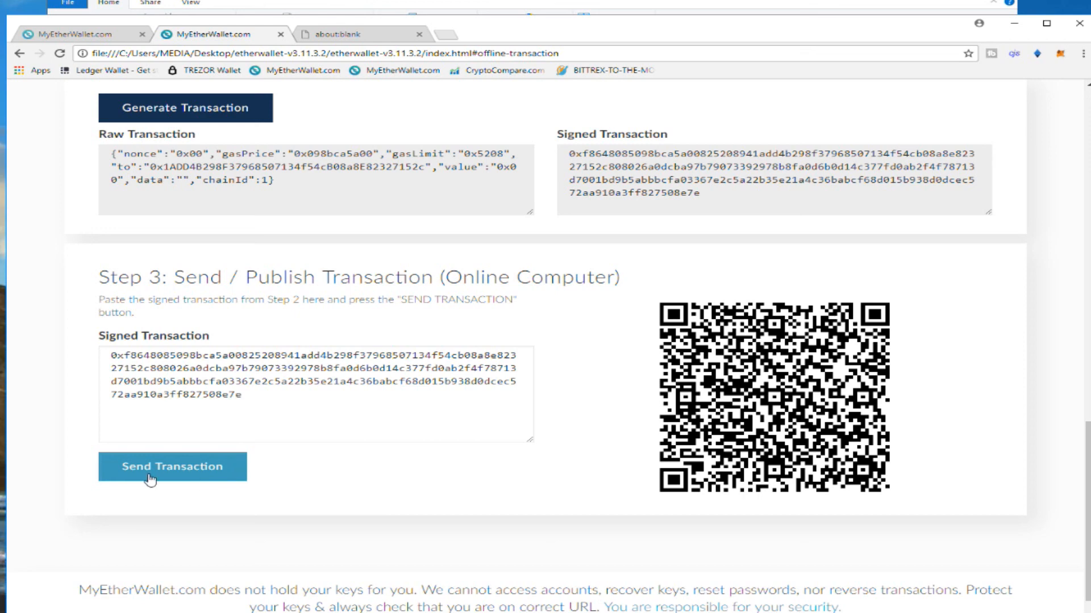